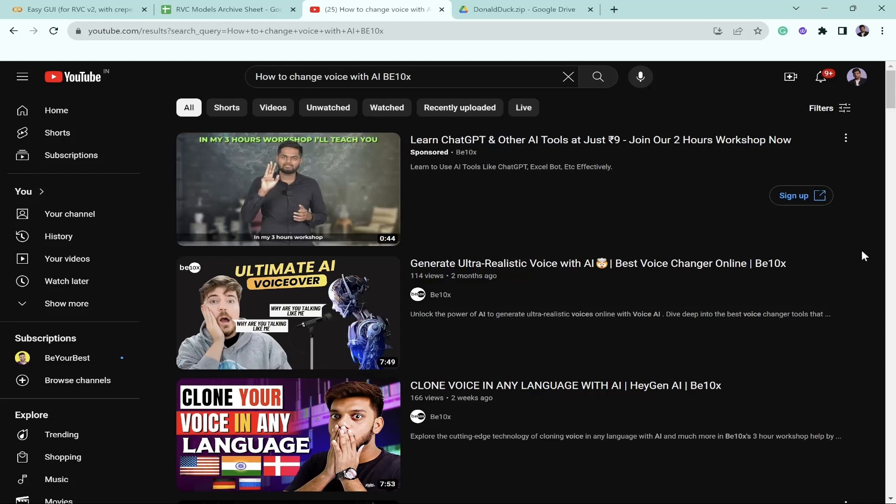
mouse_move(531, 394)
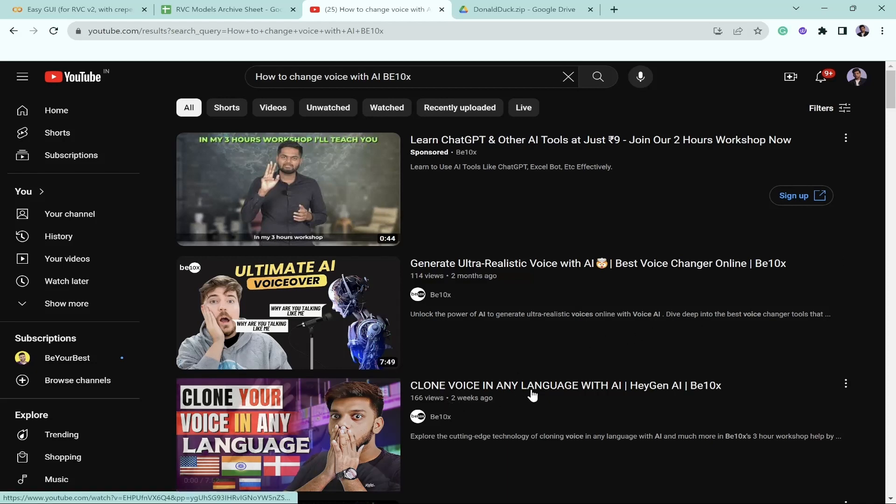
mouse_move(863, 306)
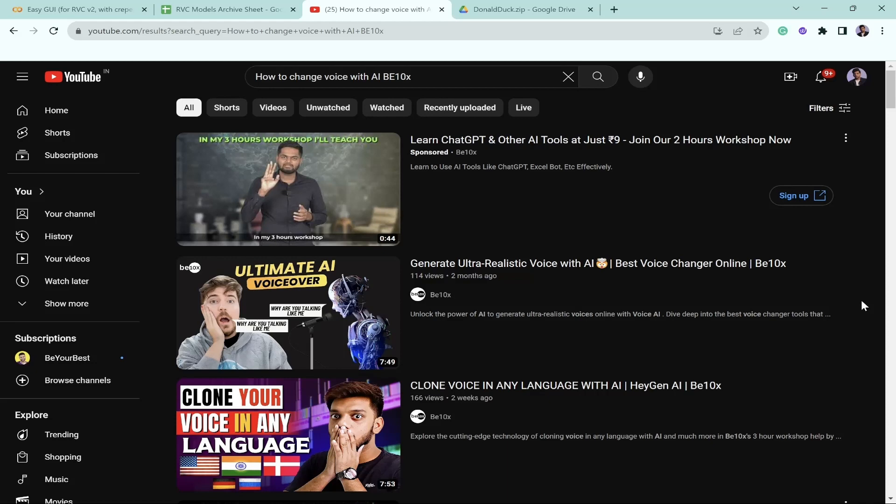
mouse_move(74, 10)
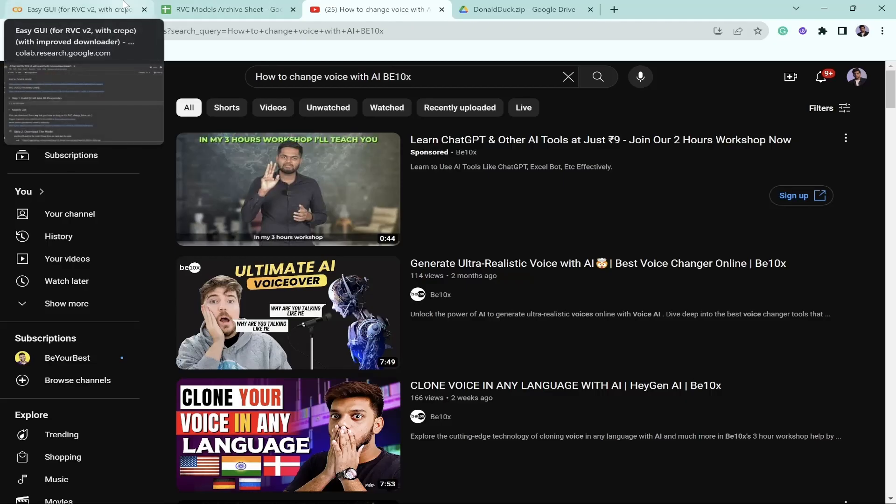
Run the Step 1 install cell, accepting the compute-usage and non-Google-author warnings
left_click(74, 9)
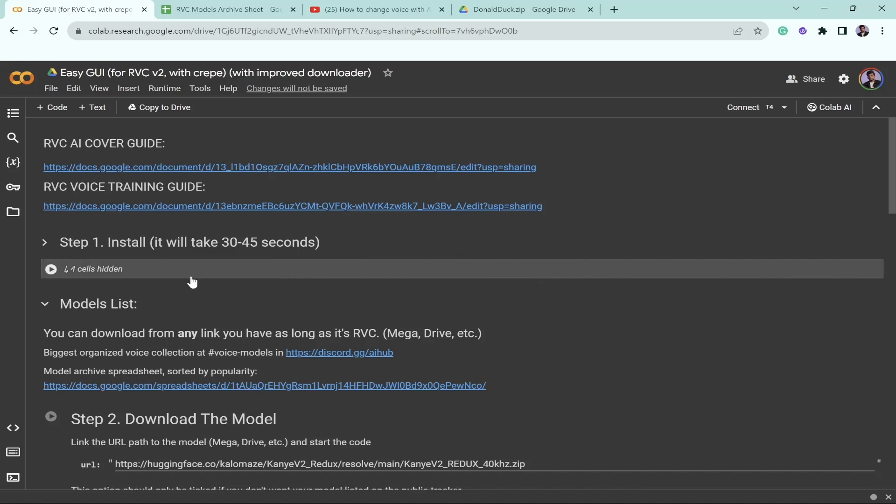
mouse_move(51, 269)
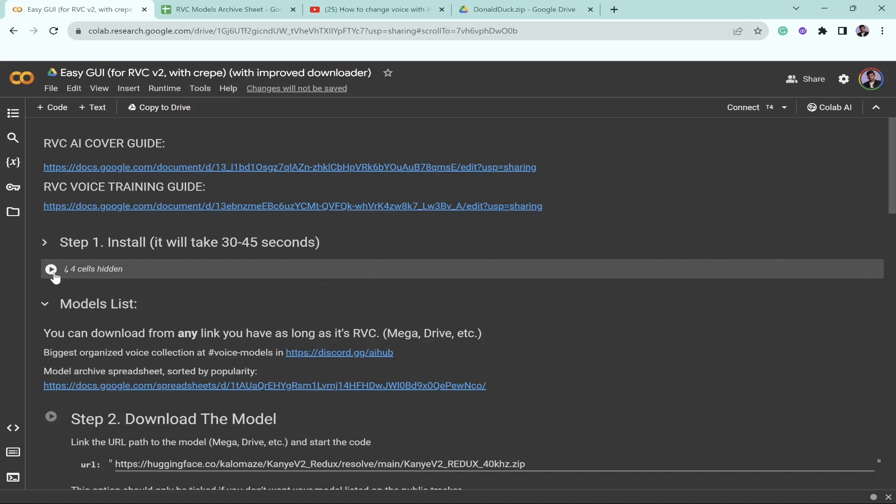
mouse_move(98, 259)
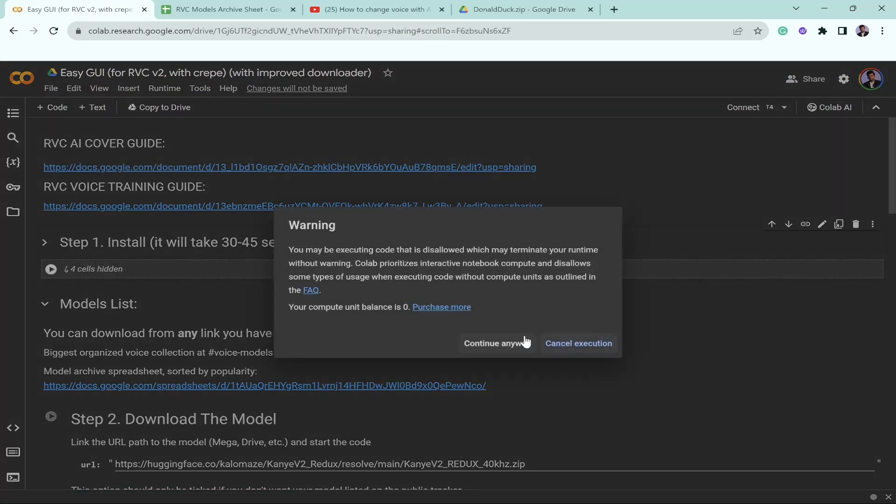
mouse_move(497, 343)
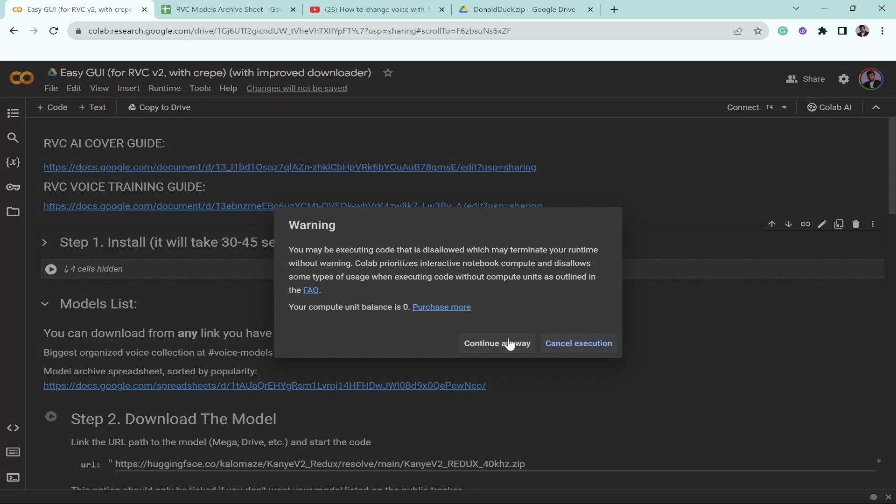
left_click(497, 343)
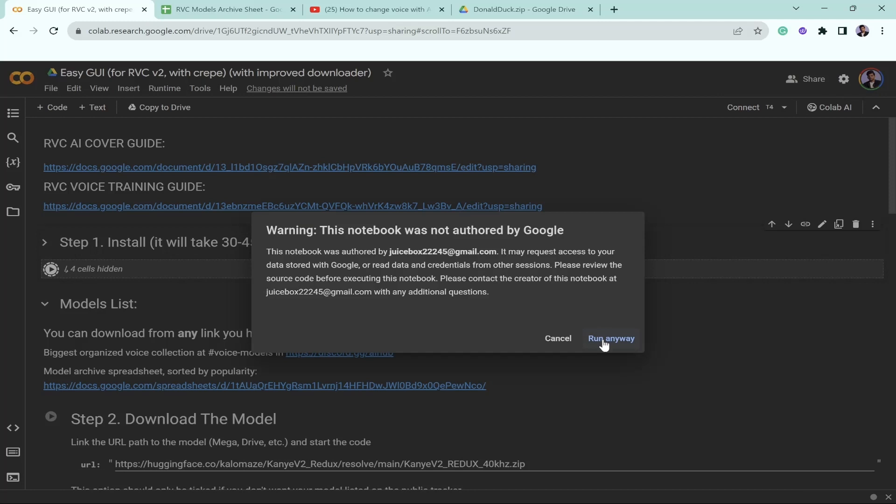
left_click(610, 338)
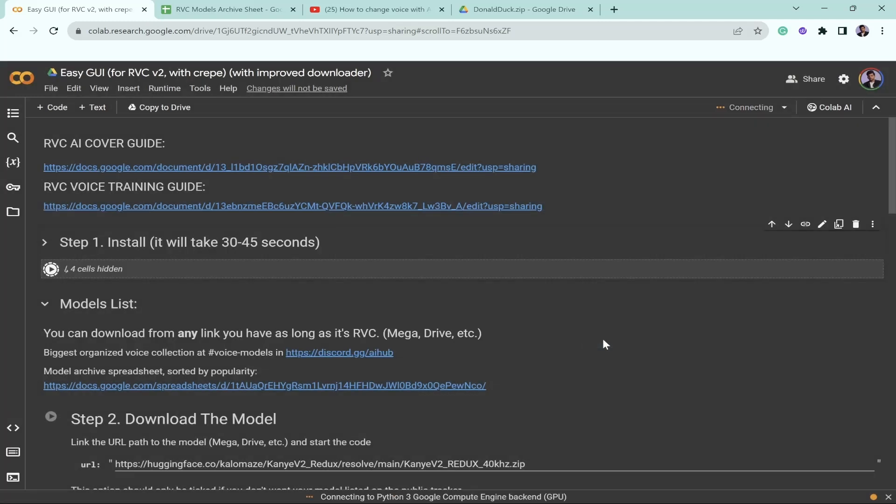
Browse the be10x AI Tools & ChatGPT workshop page's session details and ₹9 offer, ending back at the top
left_click(742, 10)
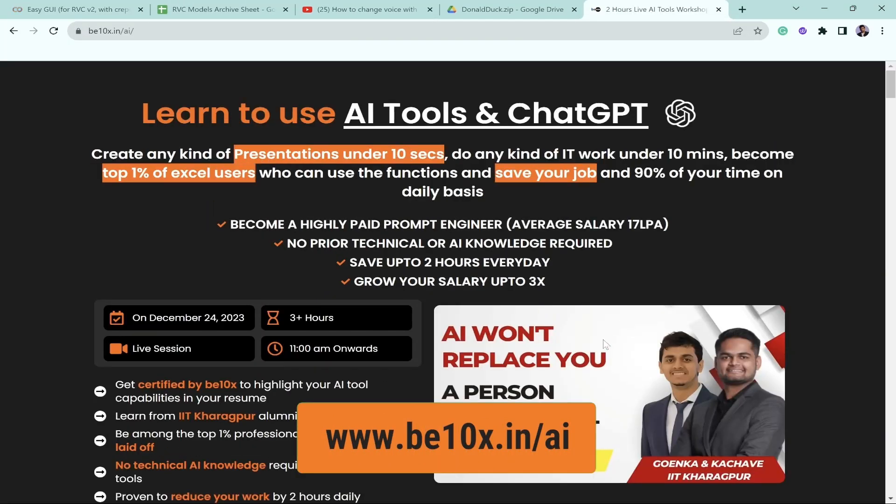
mouse_move(454, 357)
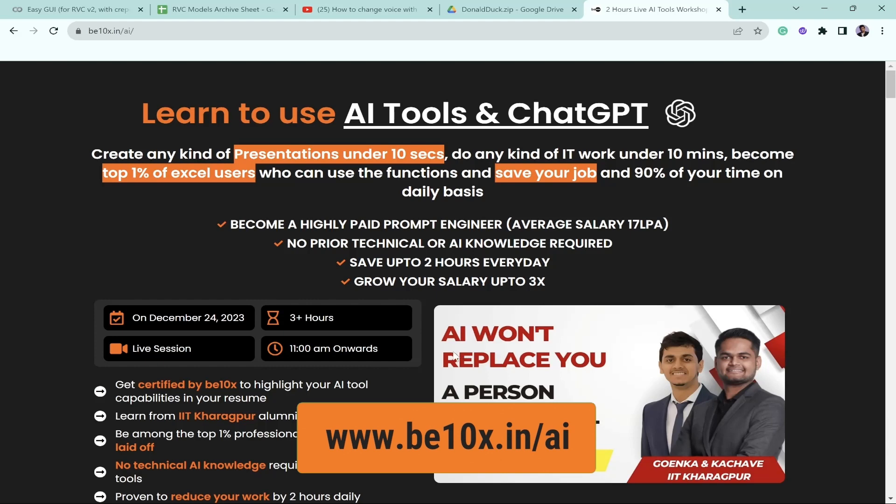
scroll("down", 3)
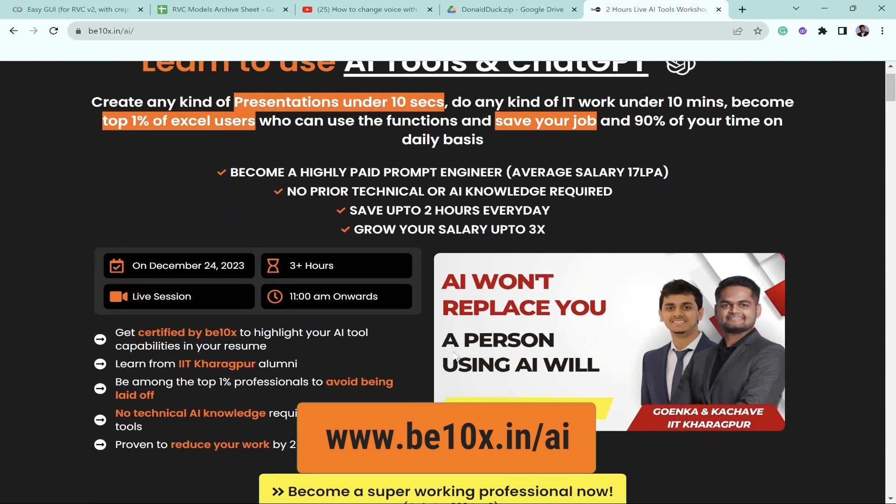
scroll("down", 3)
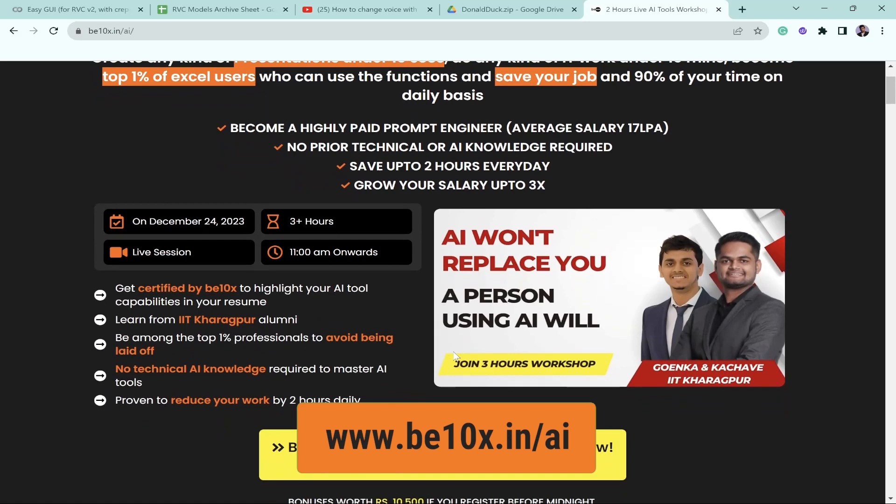
scroll("down", 3)
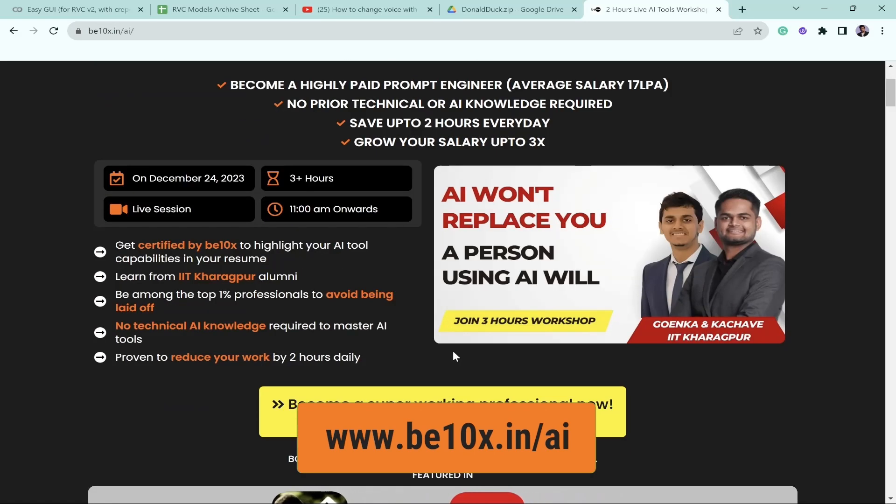
scroll("down", 3)
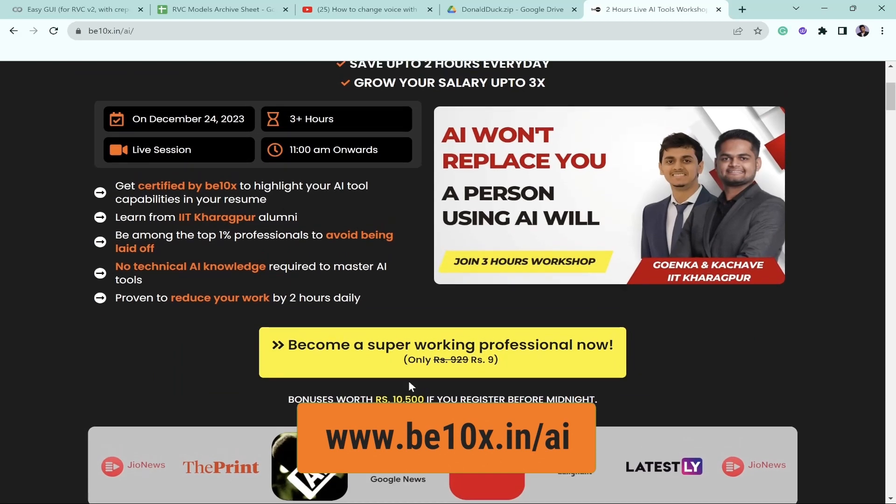
scroll("up", 3)
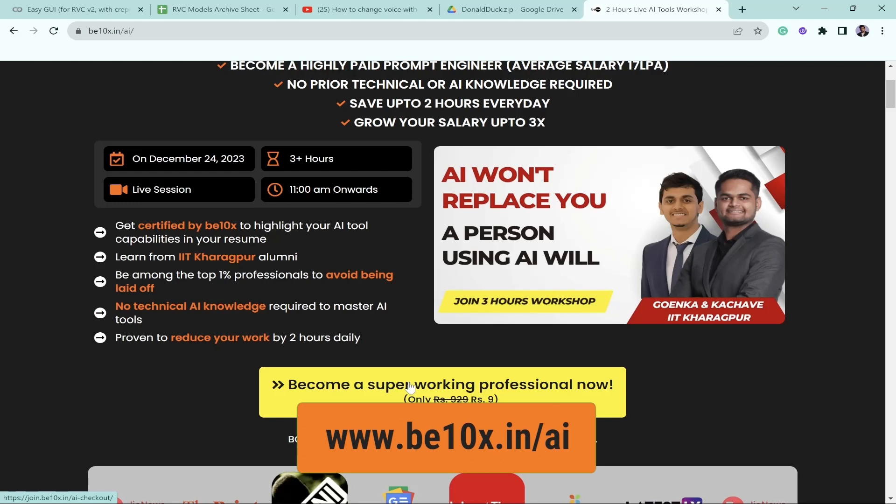
scroll("up", 3)
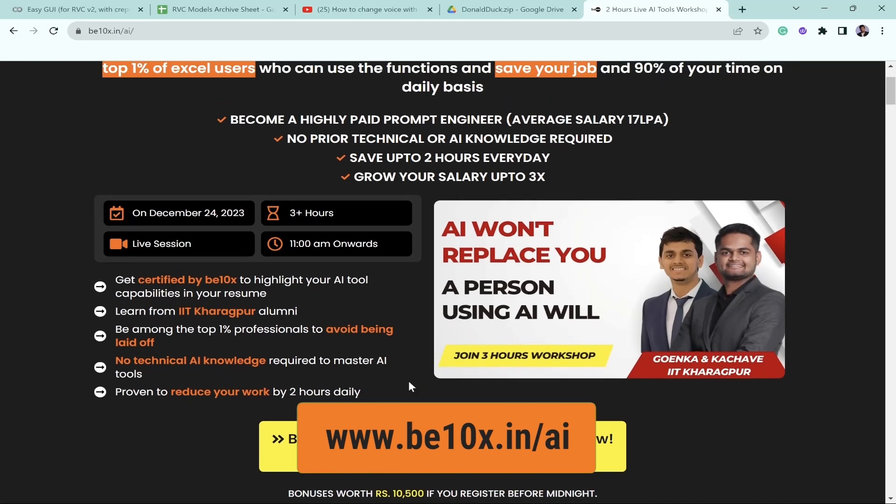
scroll("up", 3)
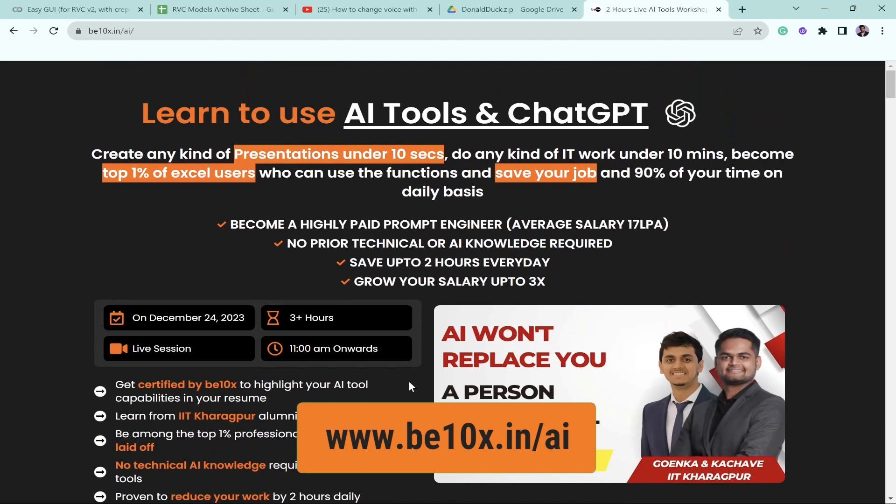
scroll("down", 3)
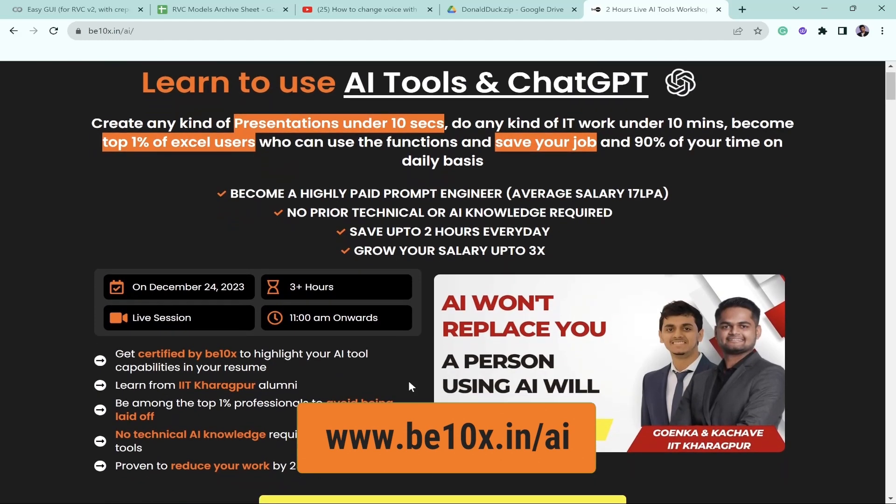
scroll("down", 3)
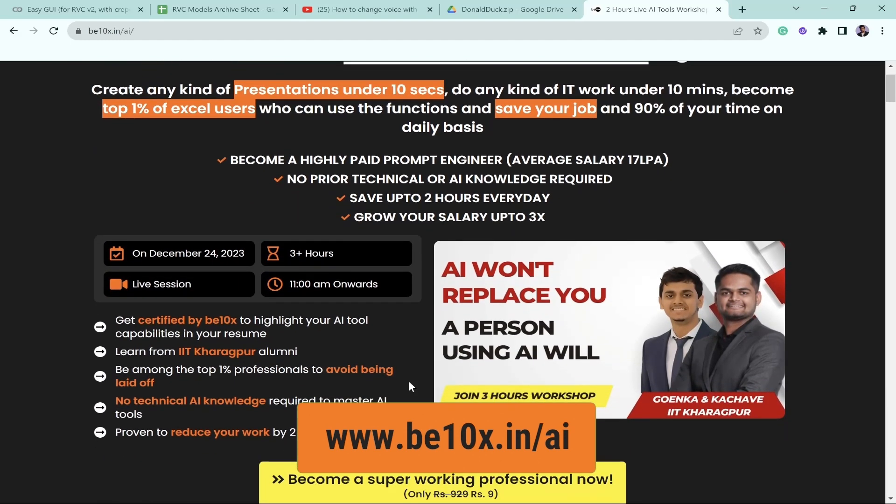
scroll("up", 3)
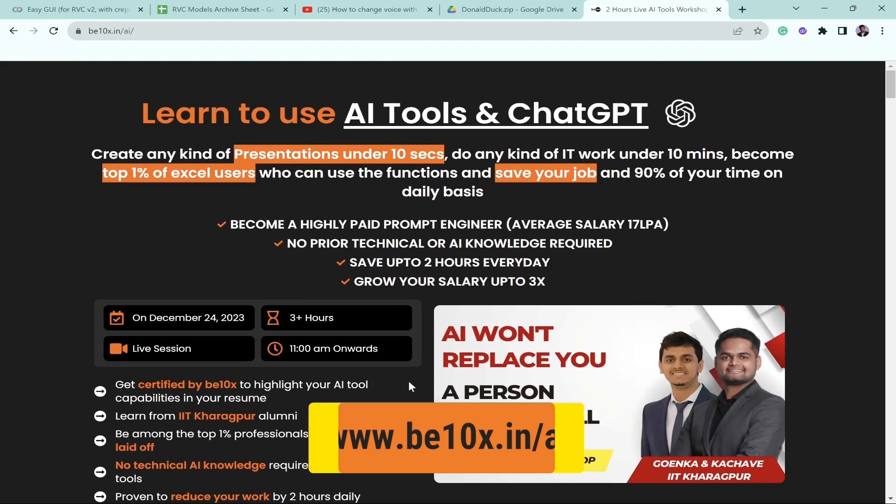
Return to the finished notebook and place the cursor in Step 2's model download URL field
left_click(69, 9)
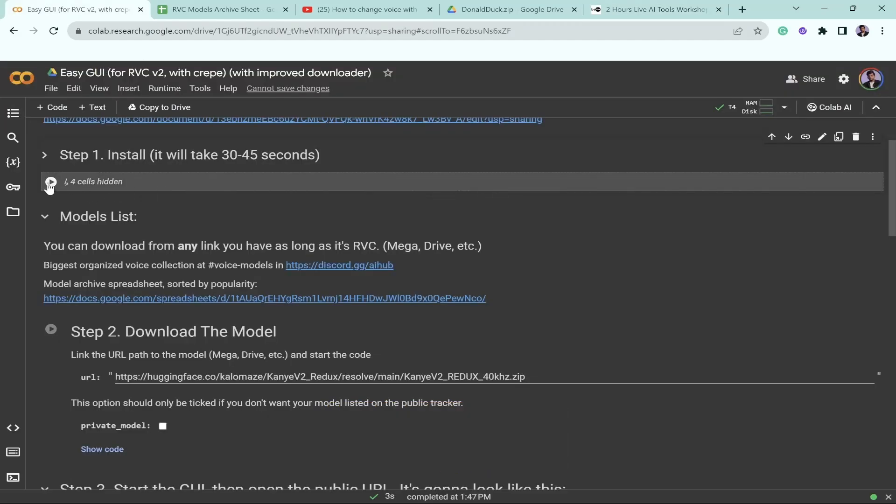
scroll("down", 3)
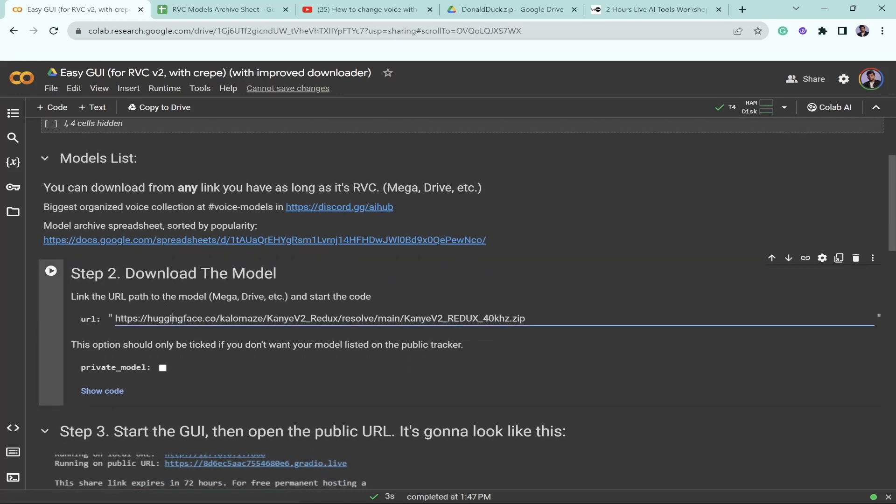
left_click(264, 240)
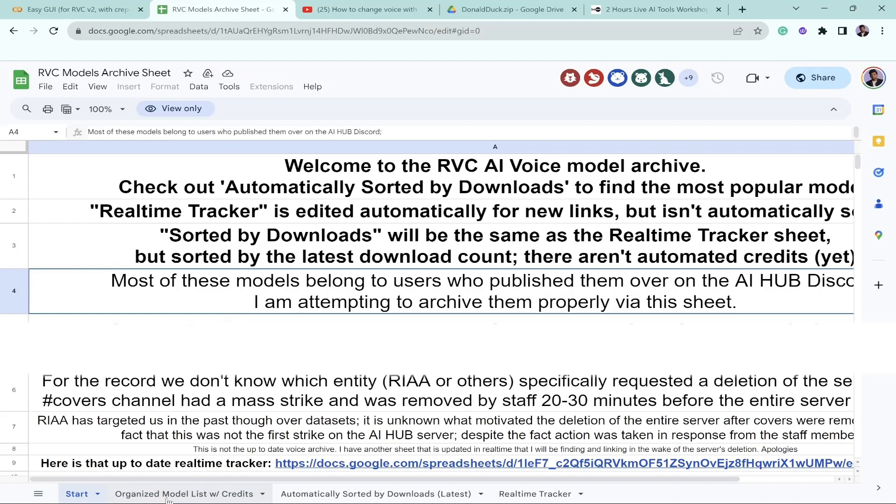
mouse_move(312, 397)
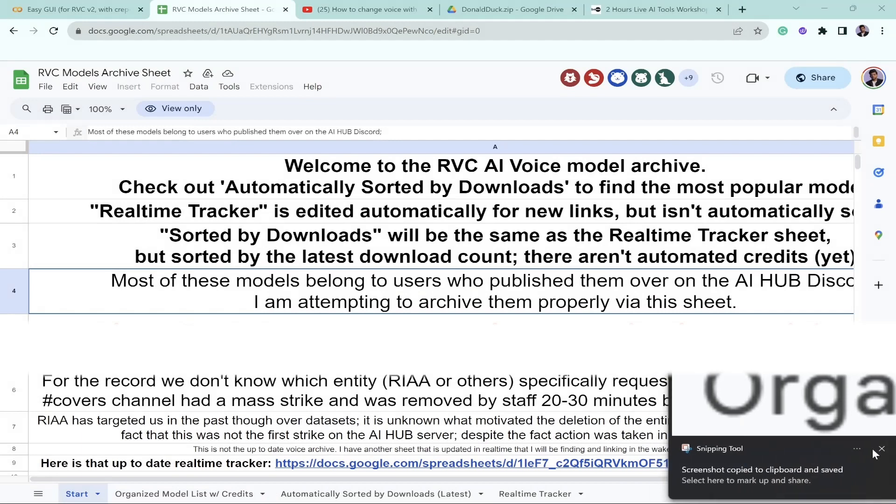
Look over The Weeknd, Mr. Krabs and Ariana Grande entries in the Organized Model List sheet
left_click(181, 494)
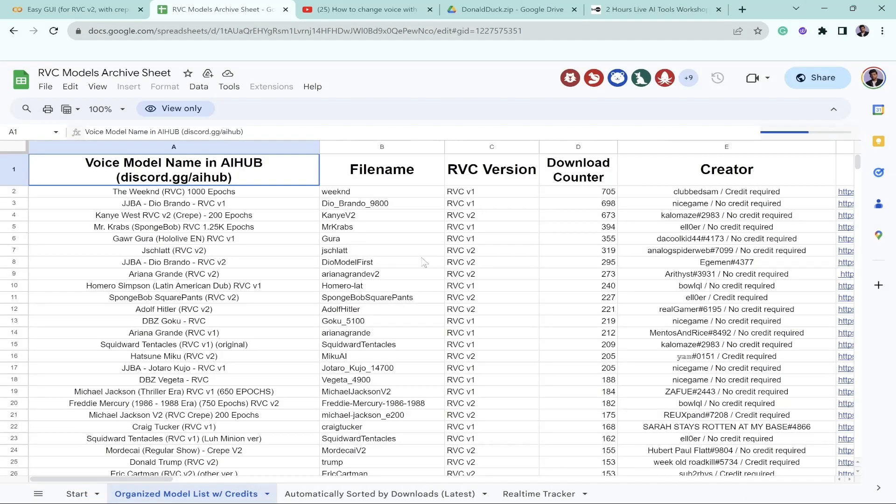
left_click(173, 191)
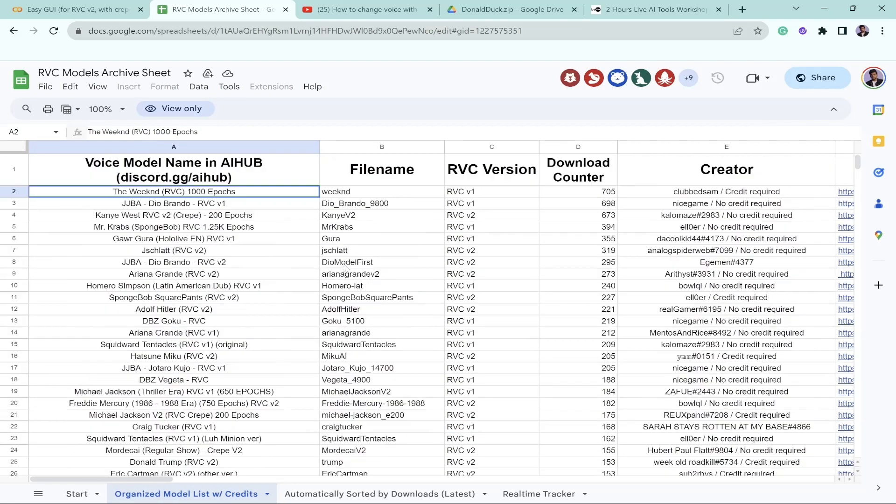
left_click(173, 227)
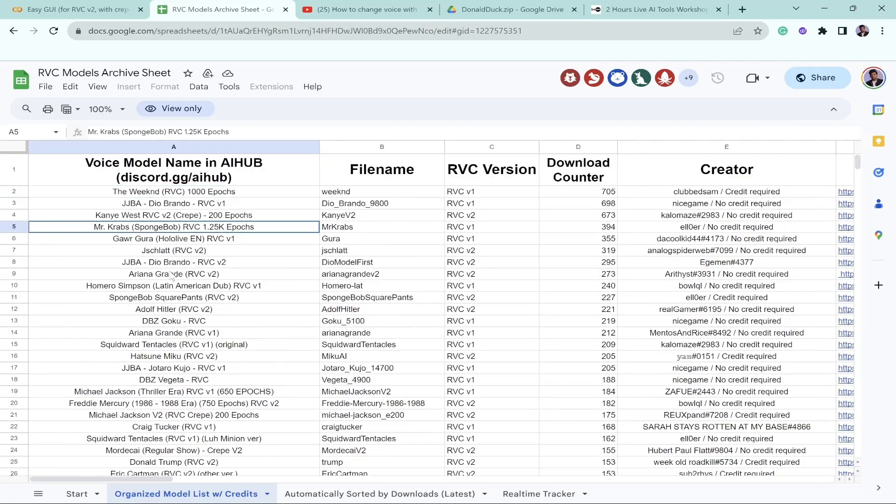
left_click(174, 274)
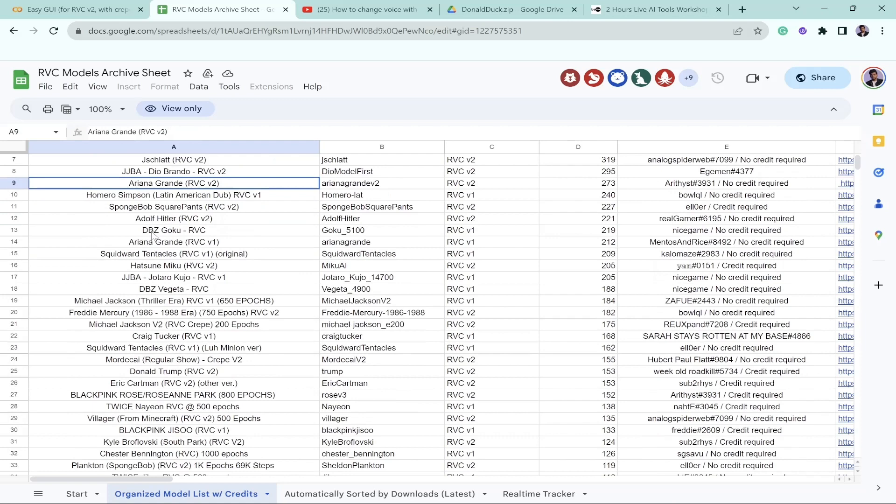
Copy the SpongeBobSquarePants model's Drive link from the URL column into Step 2
right_click(173, 194)
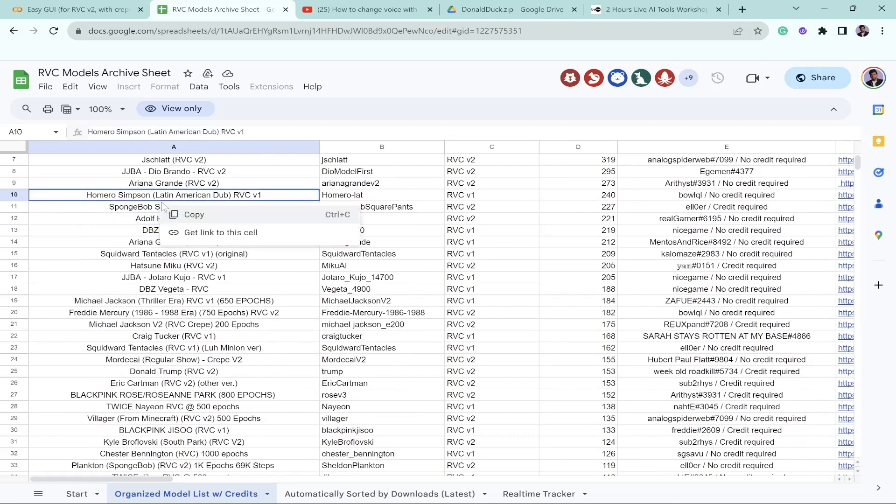
left_click(577, 206)
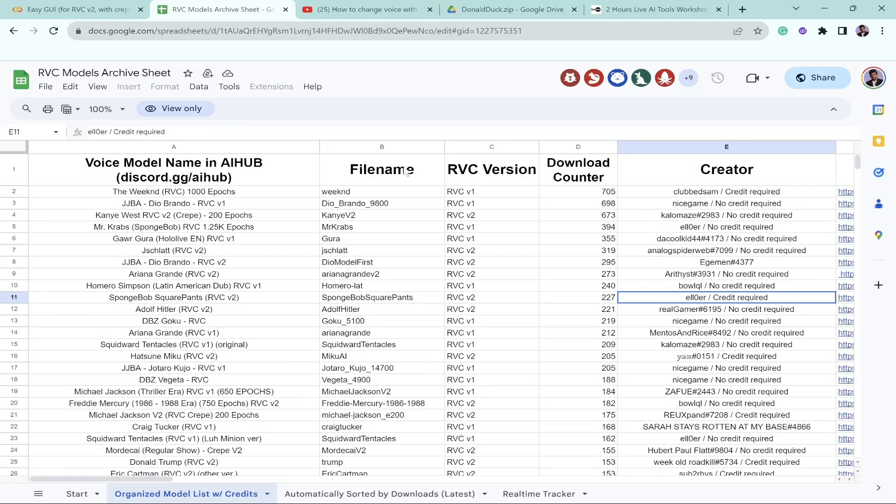
scroll("right", 3)
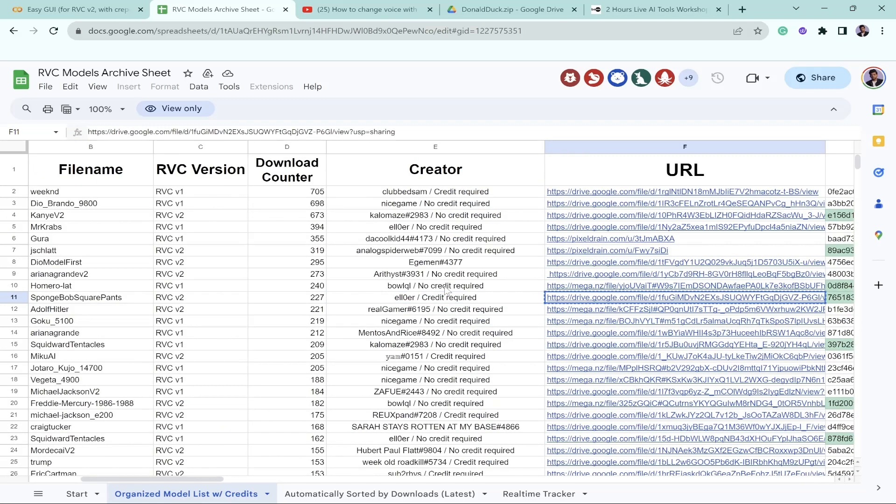
mouse_move(683, 297)
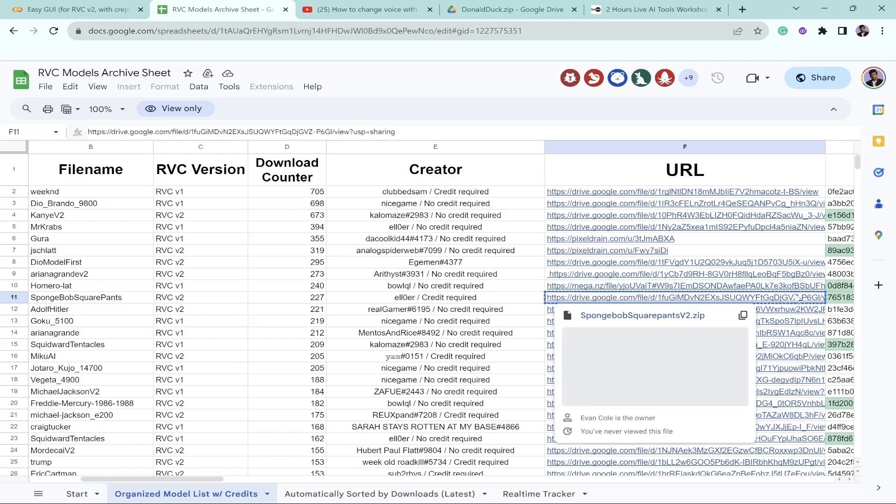
left_click(74, 9)
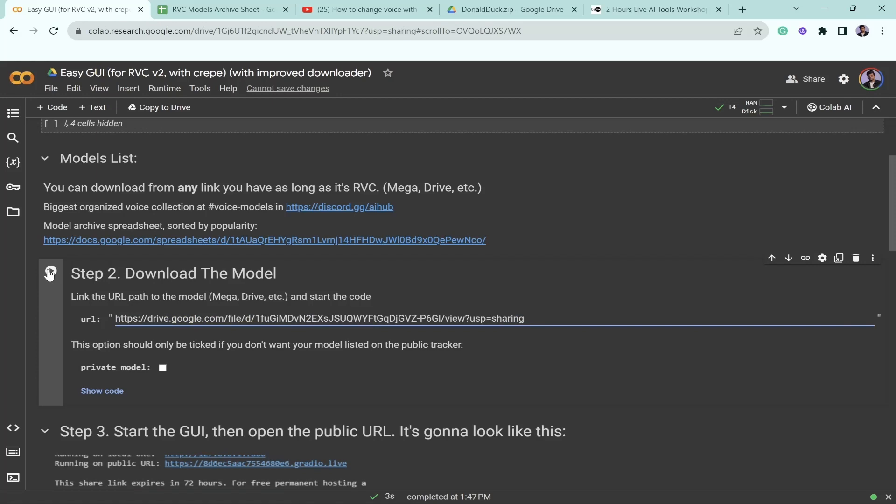
Run Step 2 to download and import the SpongeBobSquarePants model, then reach the Step 3 cell
left_click(50, 273)
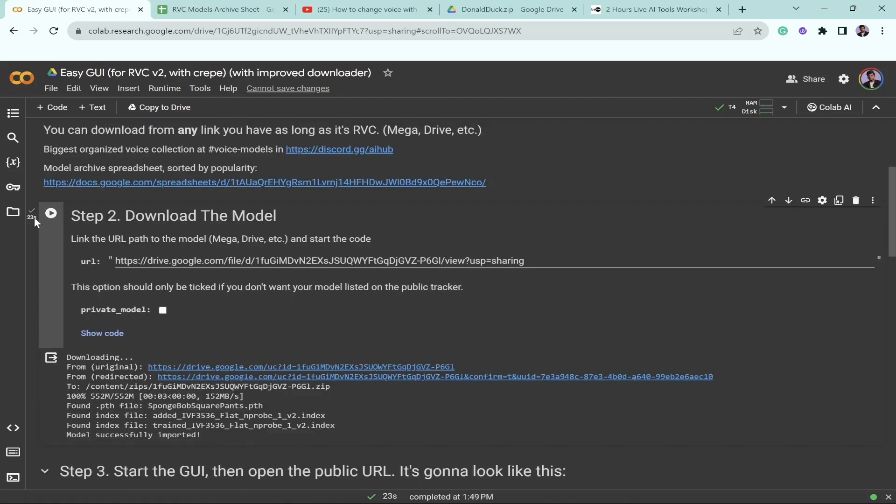
scroll("down", 3)
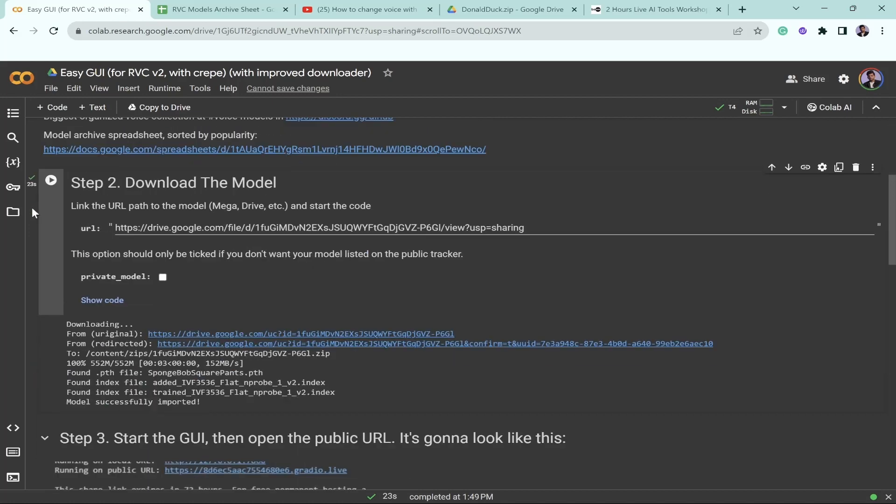
scroll("down", 3)
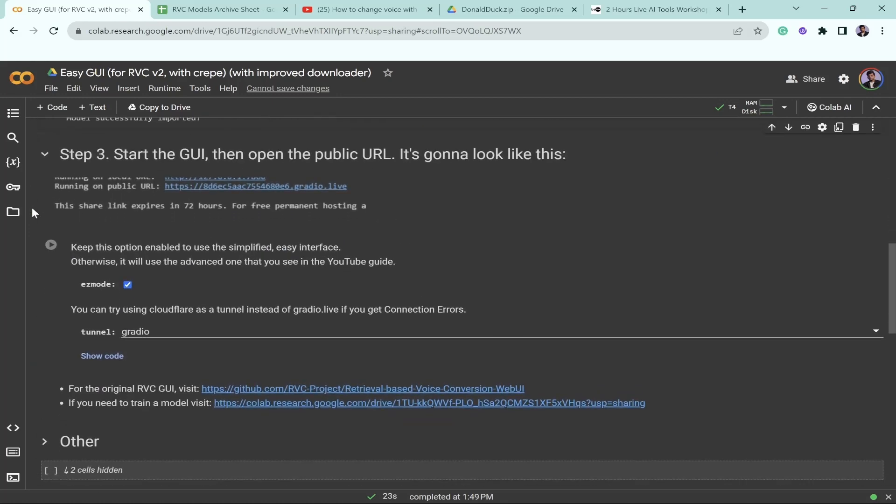
scroll("down", 3)
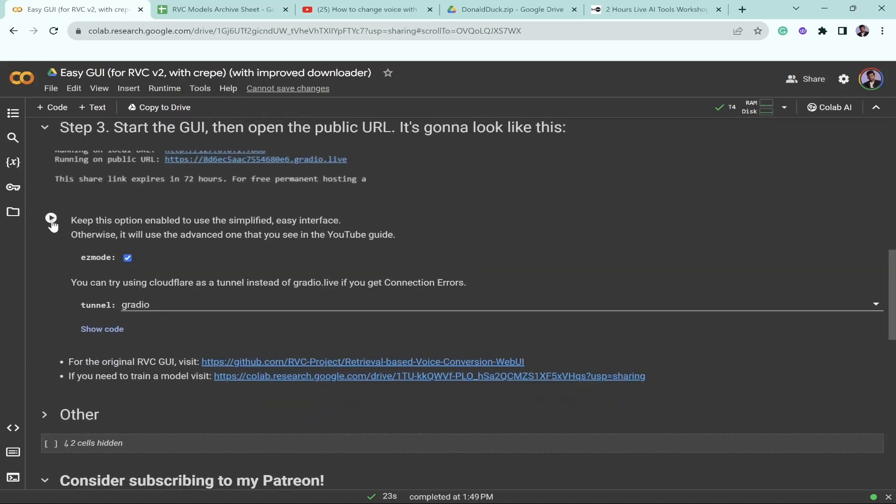
Run the Step 3 cell with ezmode and gradio tunnel until the public gradio.live URL is printed
left_click(51, 220)
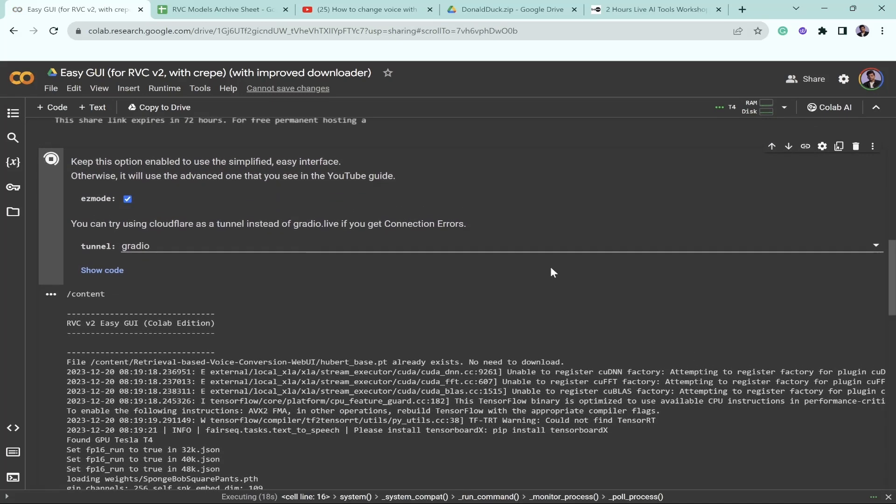
scroll("down", 3)
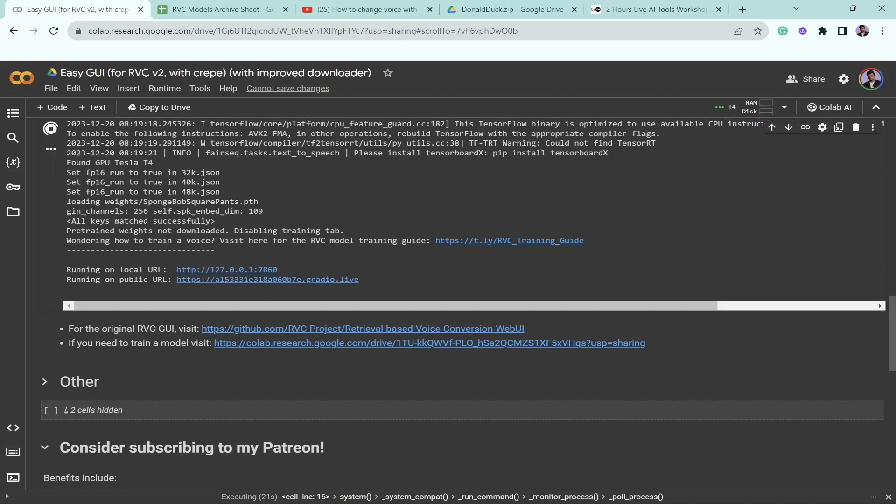
mouse_move(239, 285)
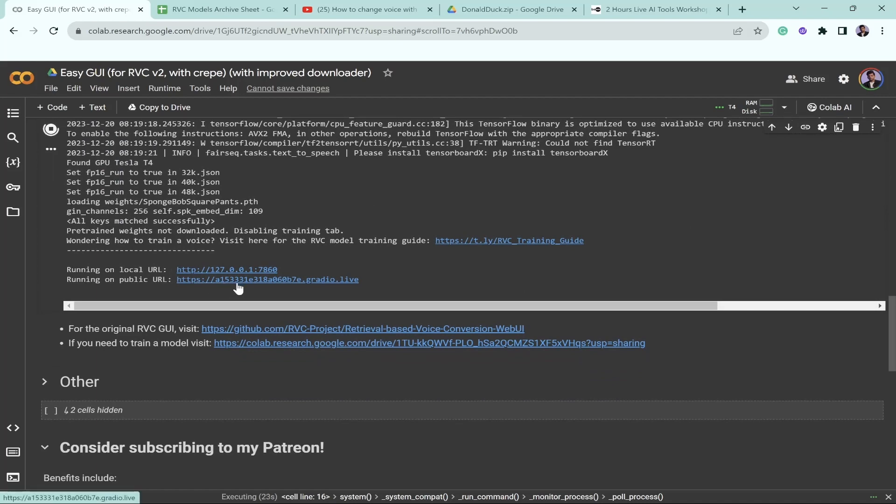
mouse_move(304, 292)
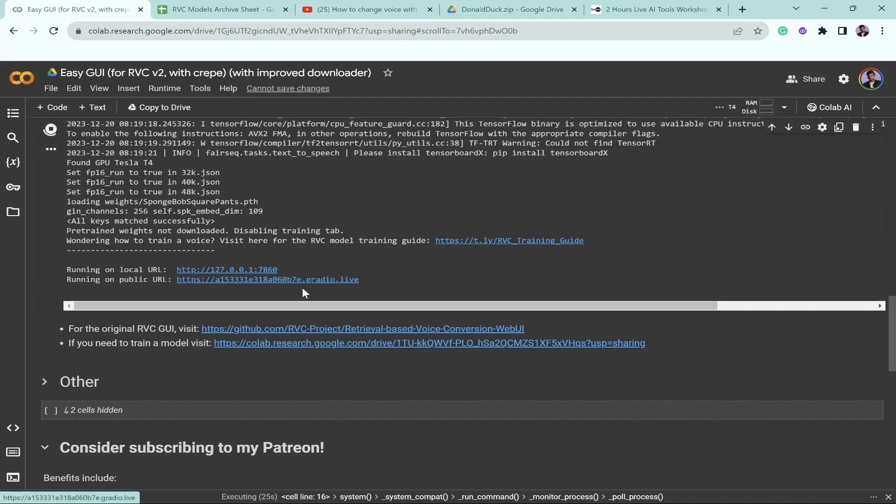
scroll("up", 3)
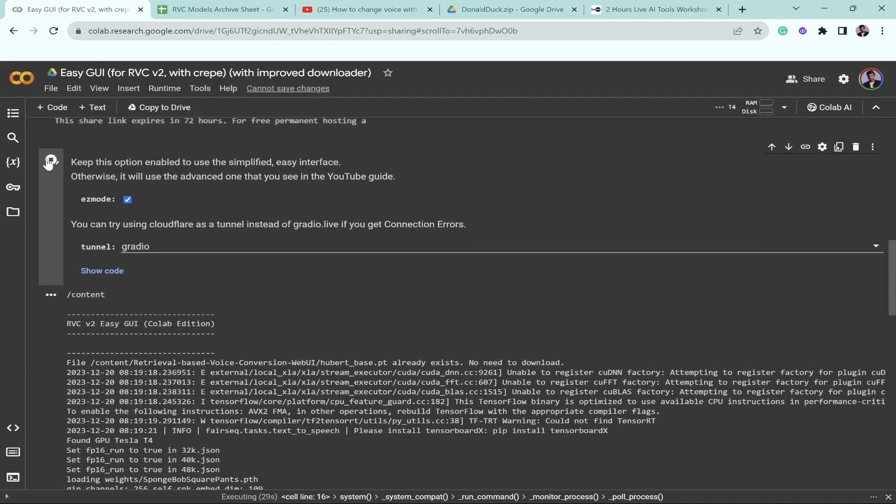
scroll("down", 3)
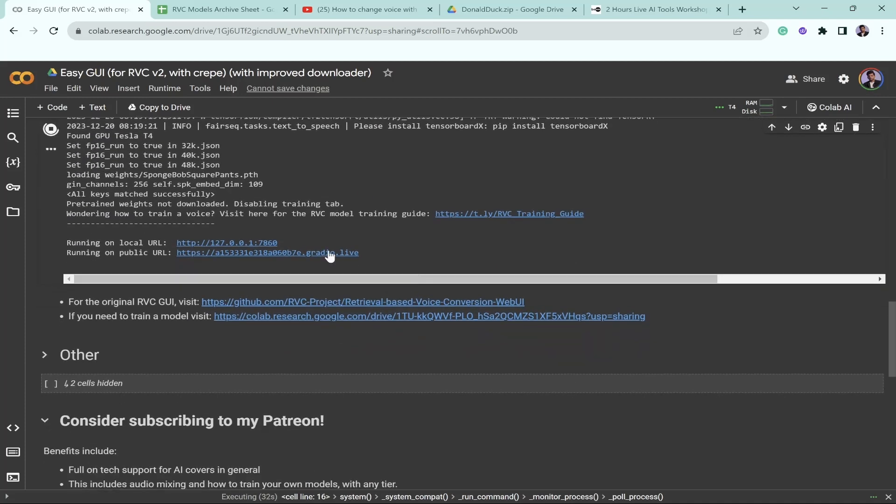
scroll("up", 3)
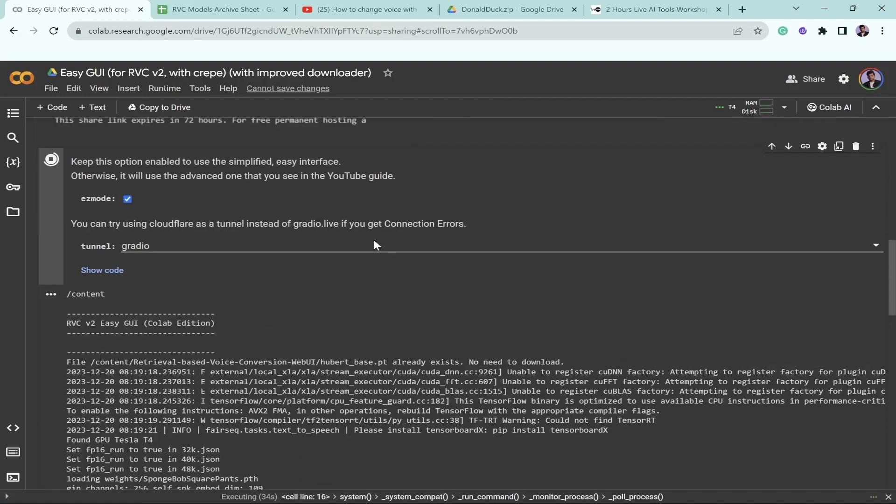
scroll("down", 3)
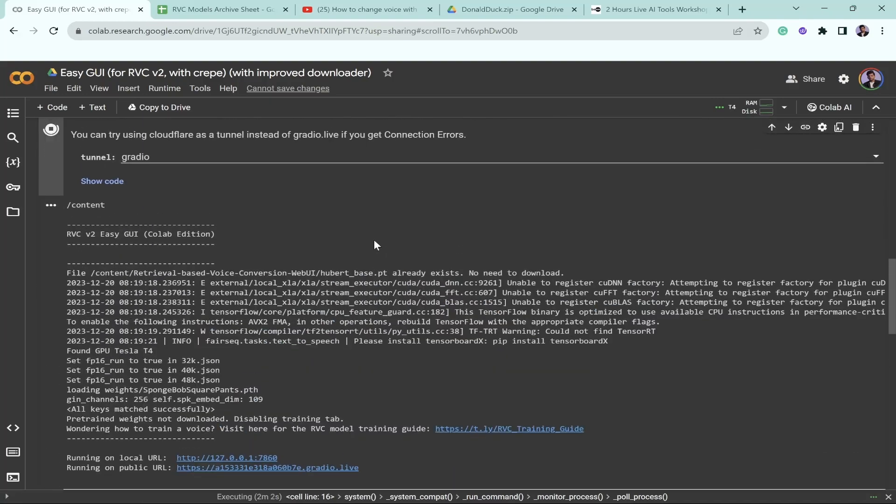
scroll("down", 3)
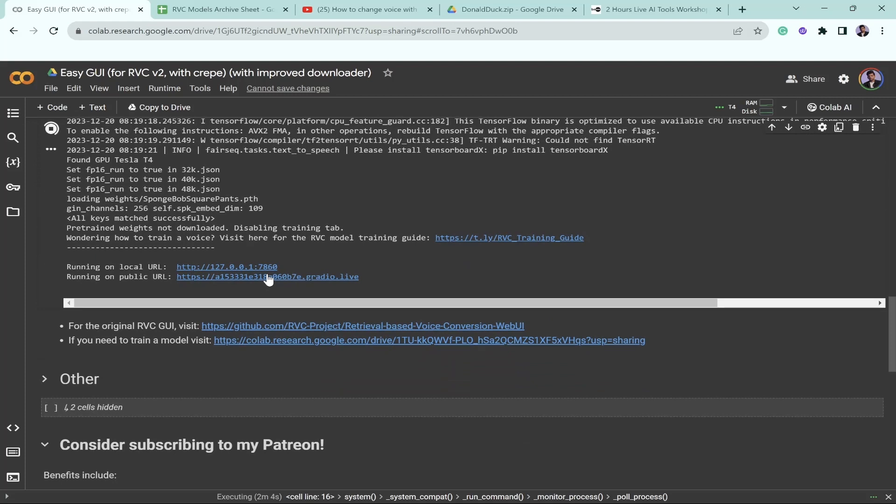
Open the gradio.live interface, keep SpongeBobSquarePants as the model, and go to Download Model
left_click(267, 276)
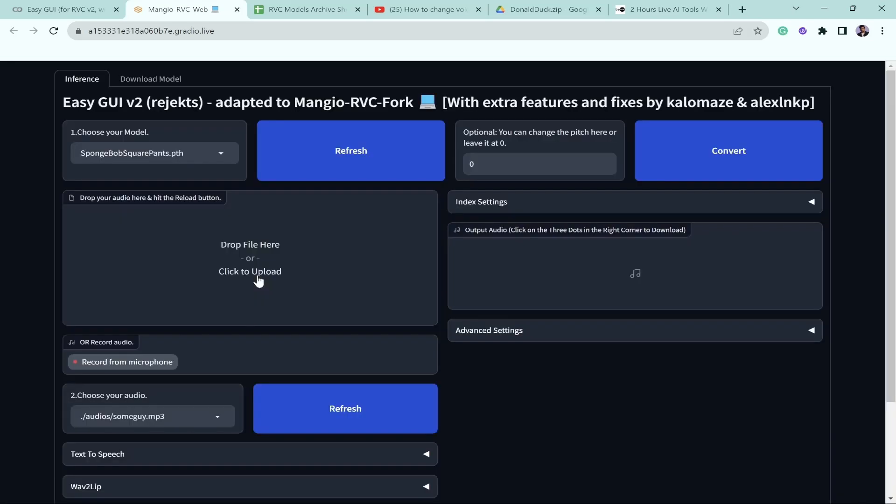
mouse_move(206, 178)
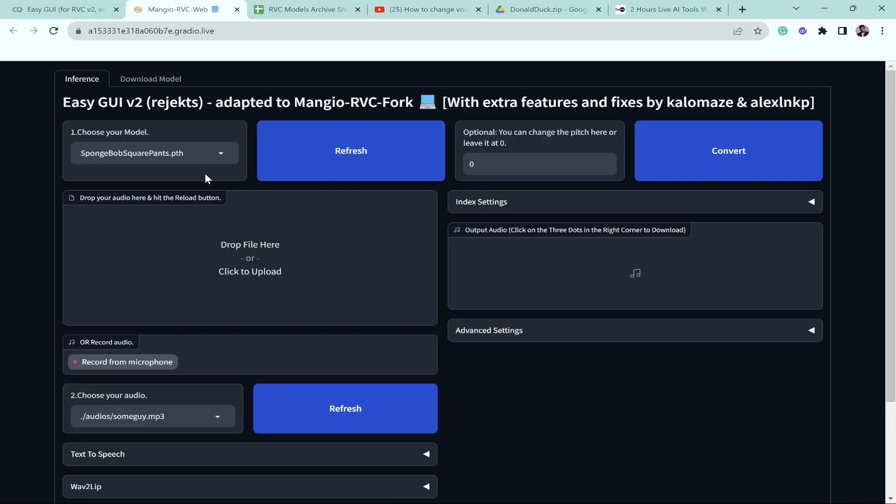
left_click(221, 153)
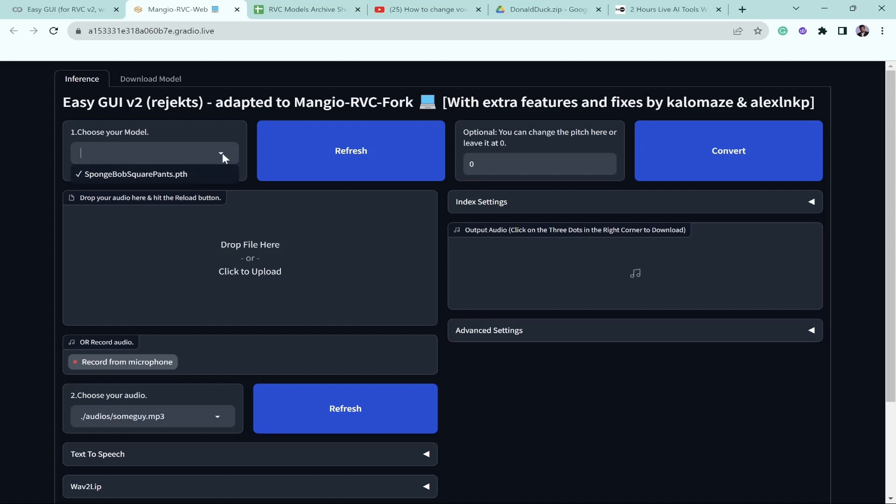
left_click(135, 174)
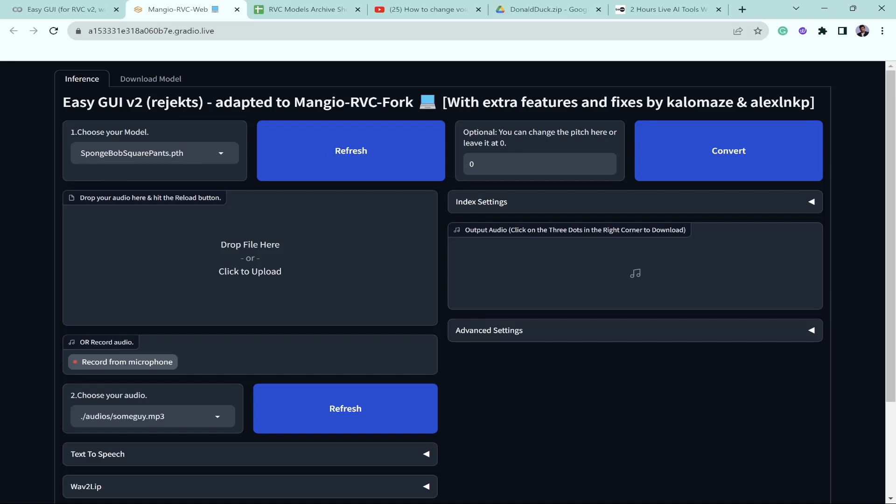
left_click(150, 79)
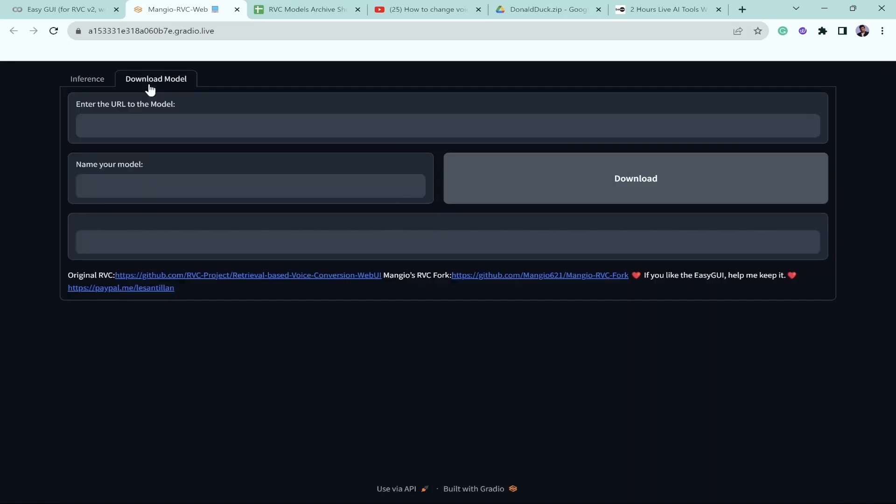
Paste the KanyeV2 Drive link from the archive sheet, name it Kanye West, and download it
left_click(304, 10)
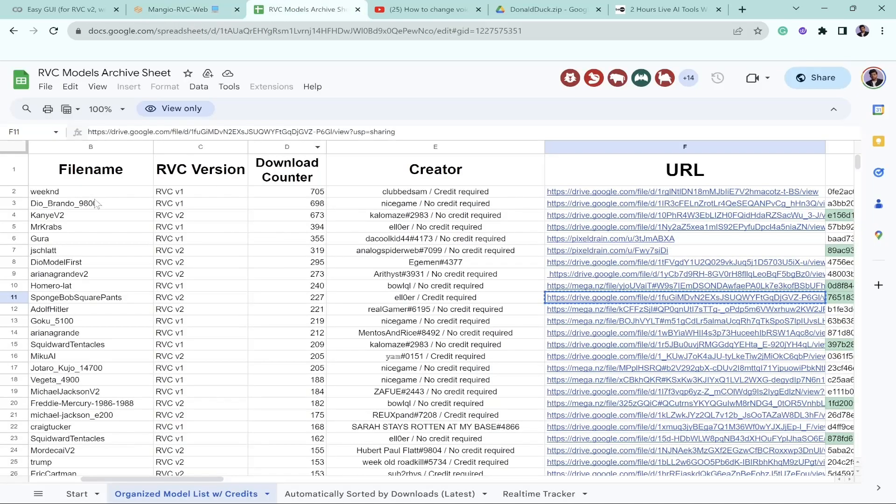
left_click(685, 216)
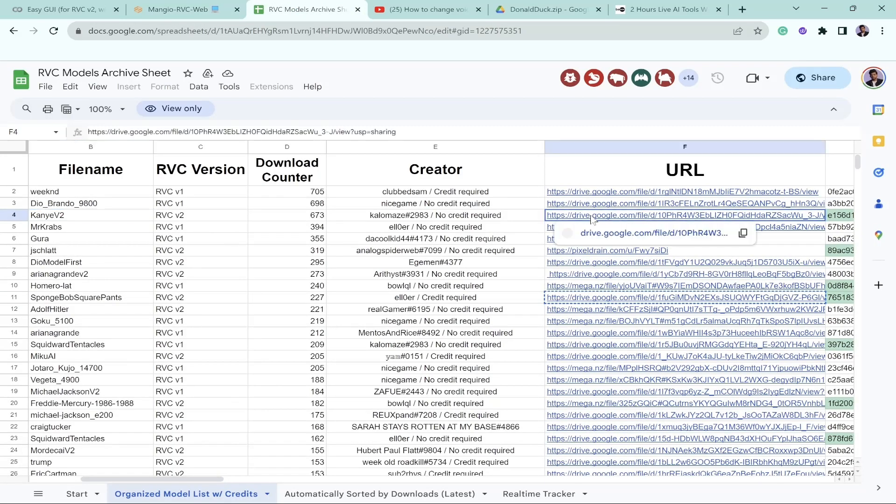
left_click(184, 9)
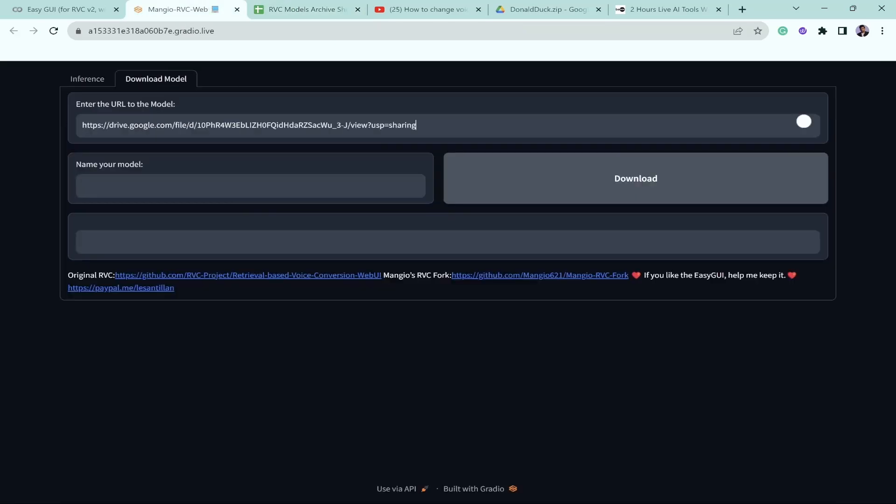
left_click(305, 9)
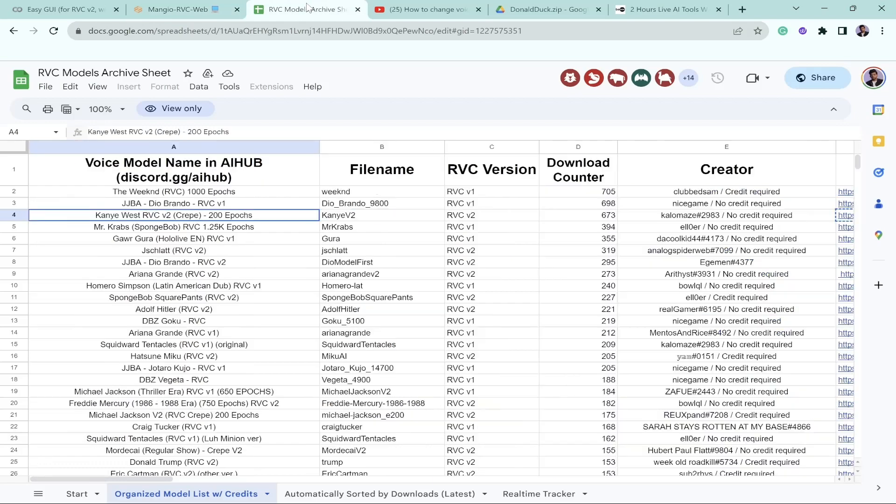
left_click(741, 10)
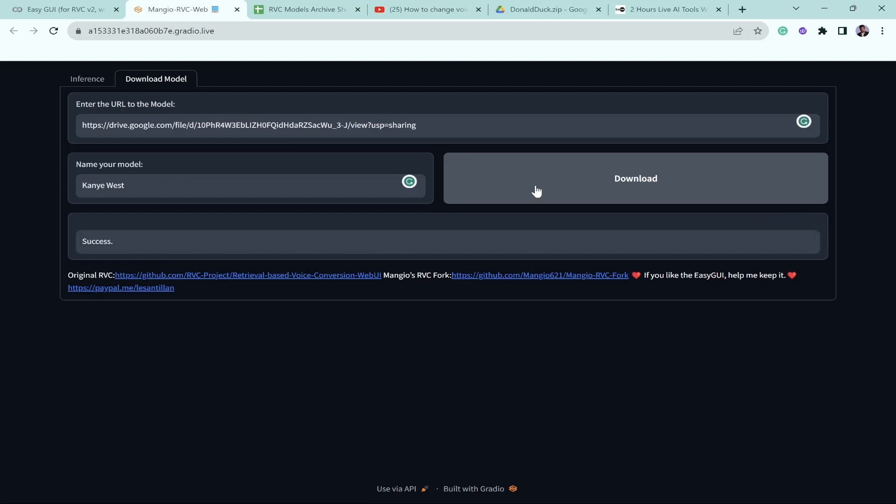
left_click(86, 79)
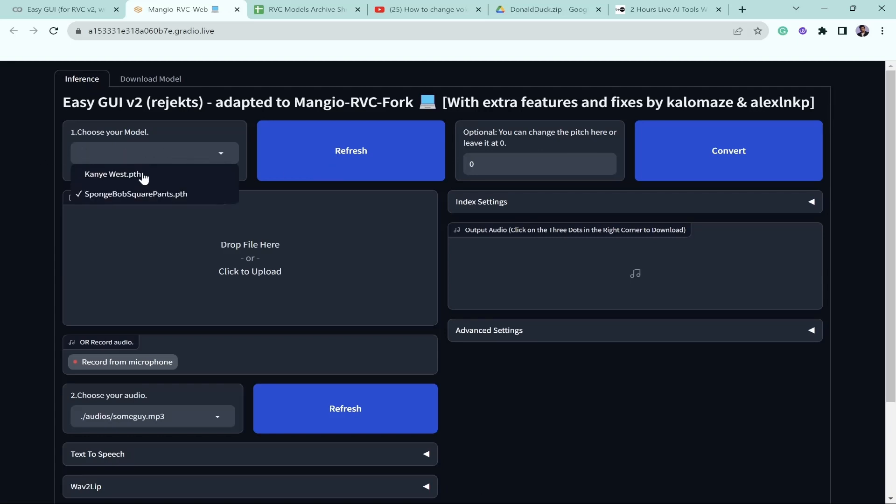
Pick SpongeBobSquarePants, record a 16-second microphone clip as input audio, and check its playback
left_click(136, 194)
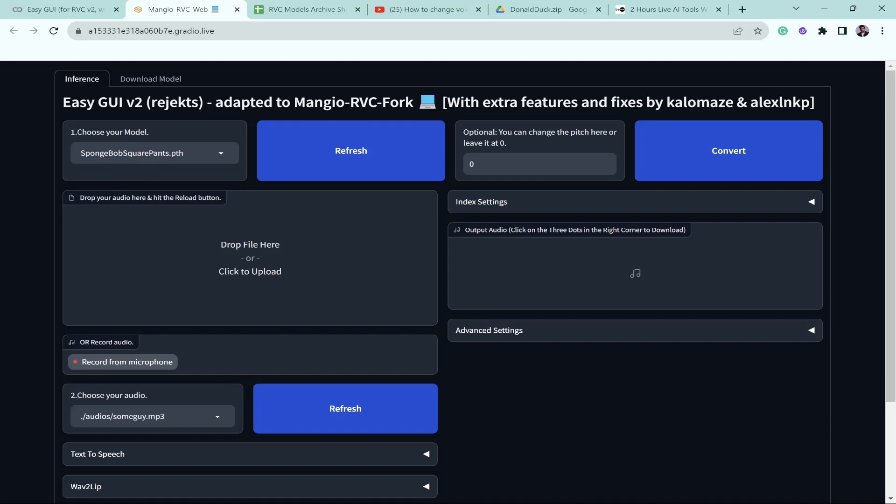
scroll("down", 3)
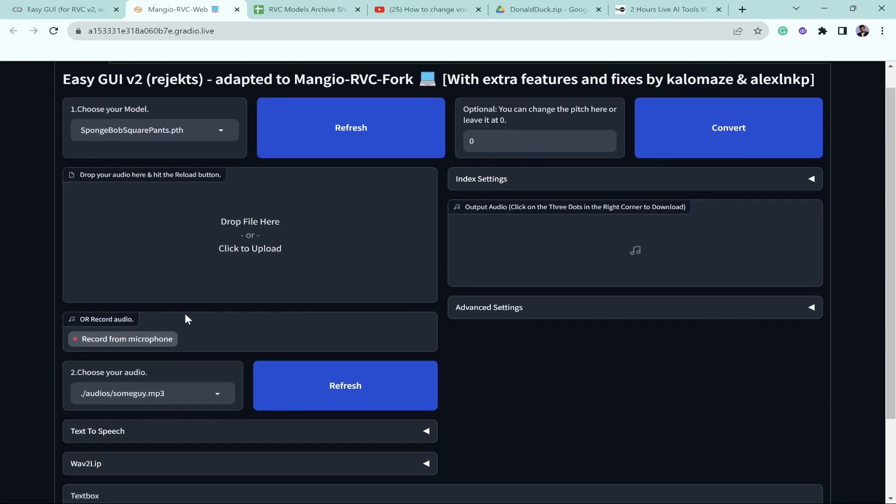
mouse_move(150, 346)
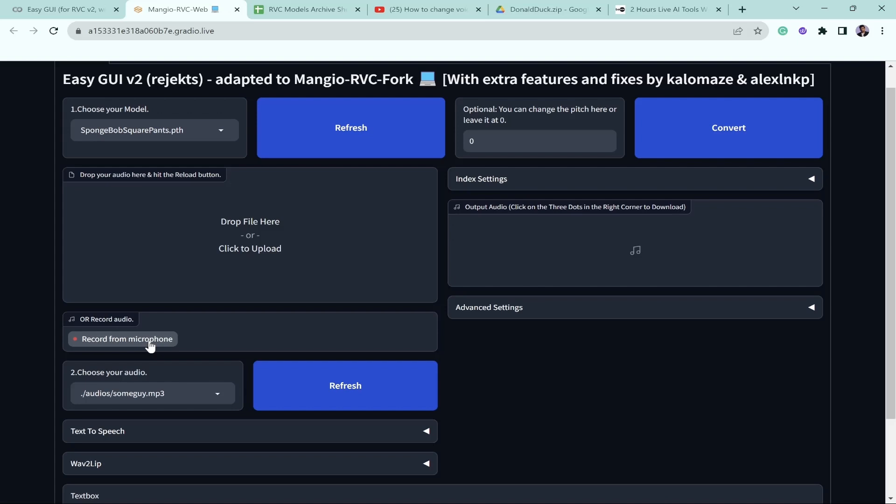
left_click(127, 339)
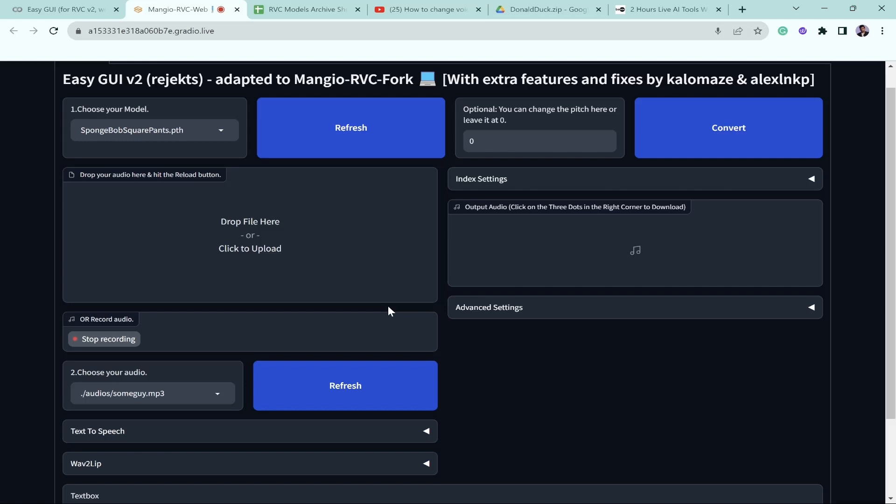
mouse_move(148, 329)
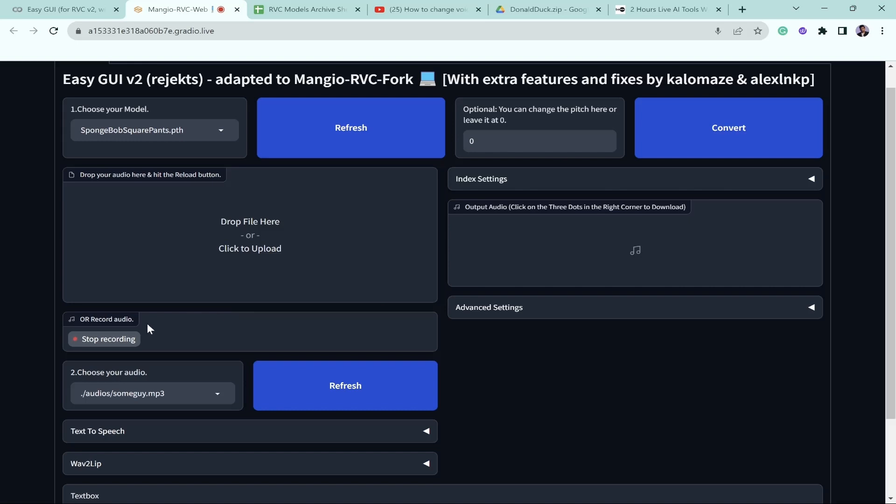
mouse_move(108, 338)
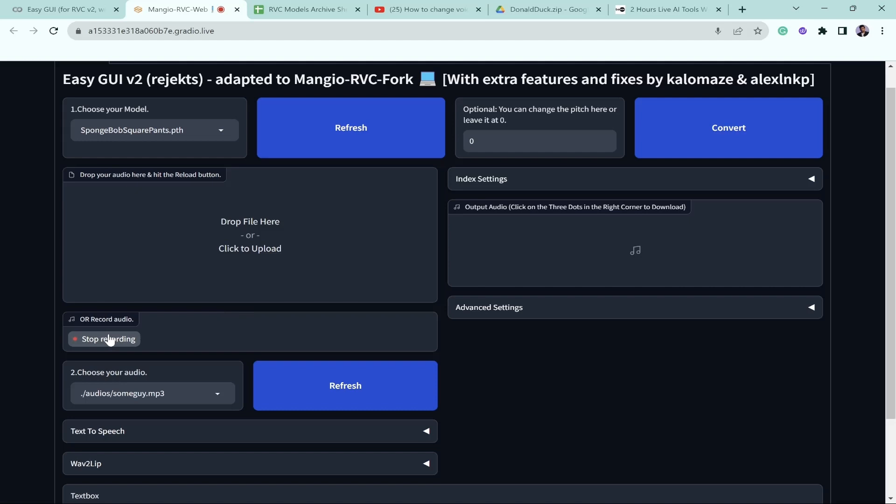
left_click(108, 338)
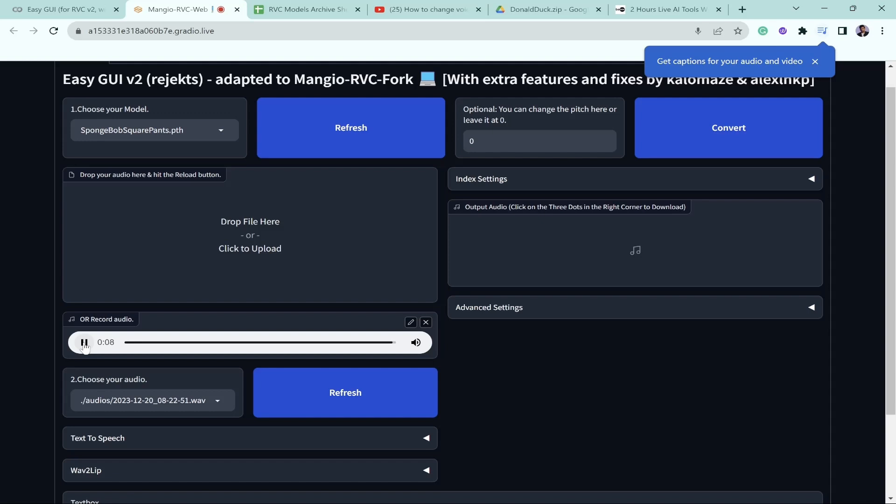
left_click(815, 61)
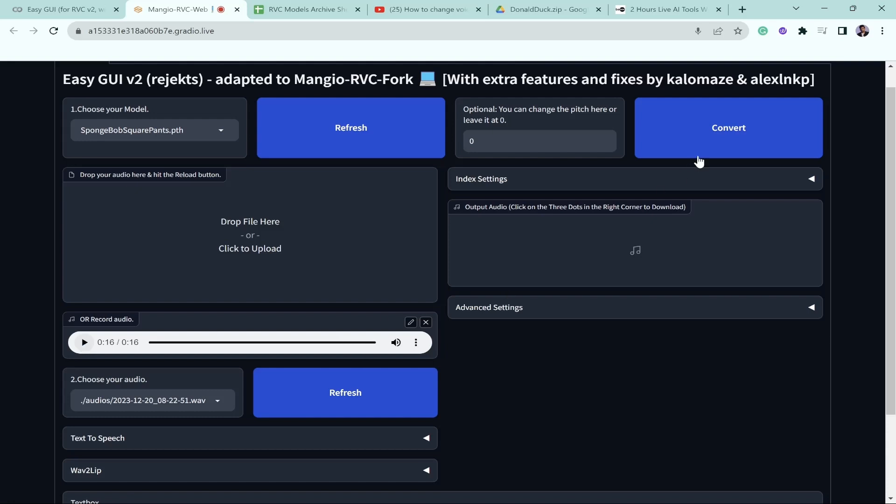
mouse_move(714, 140)
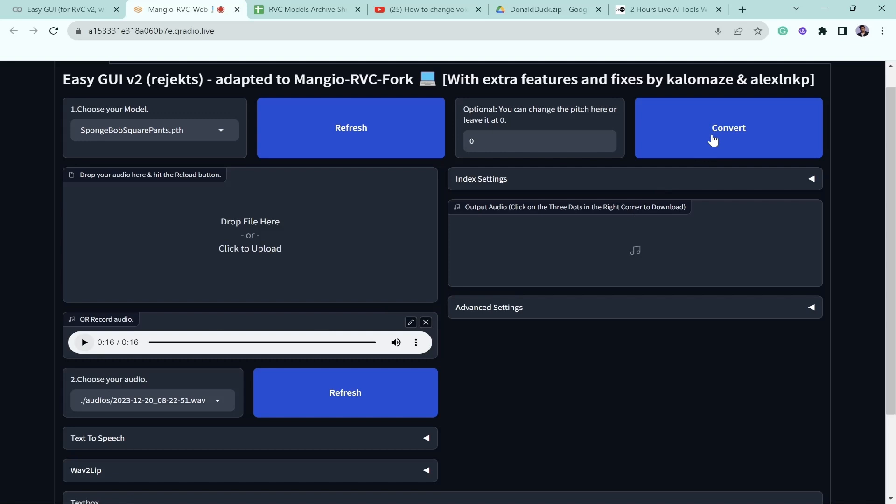
Convert the clip with SpongeBobSquarePants.pth and play back the 16-second SpongeBob-voice output
left_click(728, 128)
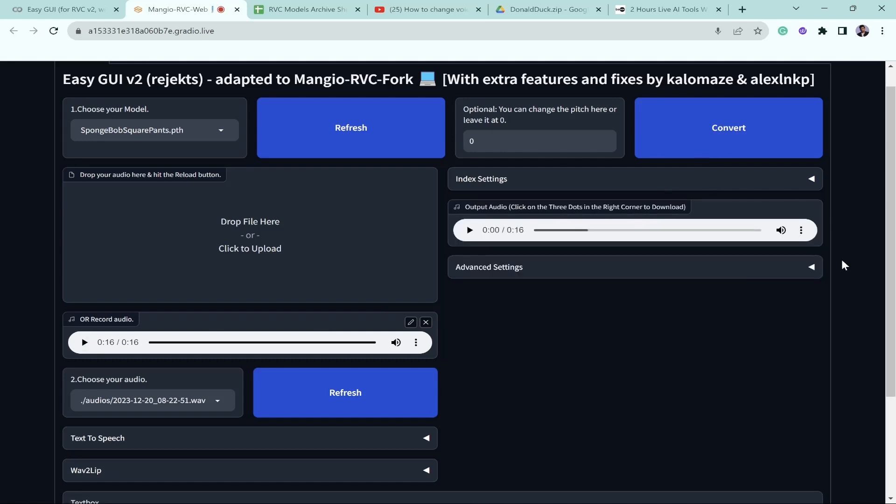
mouse_move(485, 244)
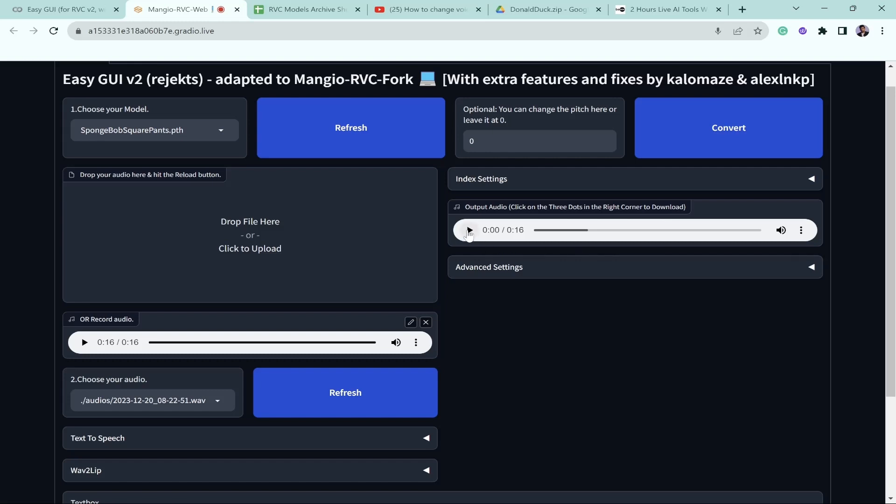
left_click(468, 229)
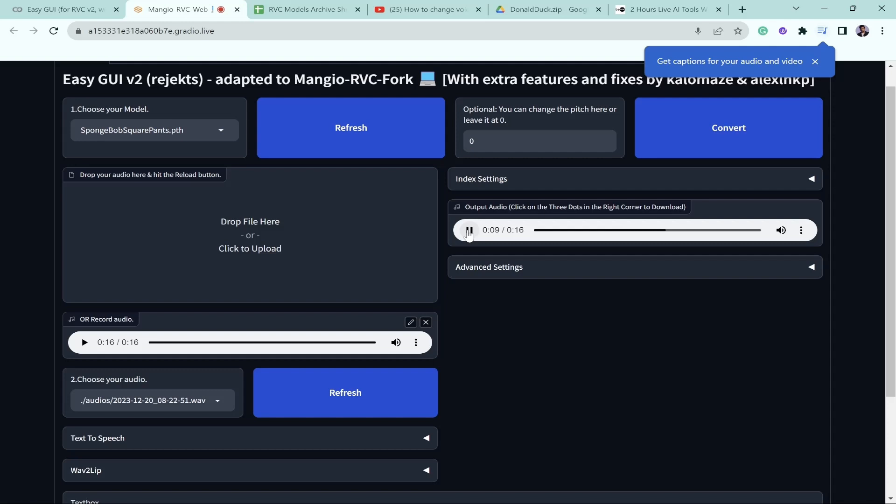
left_click(815, 61)
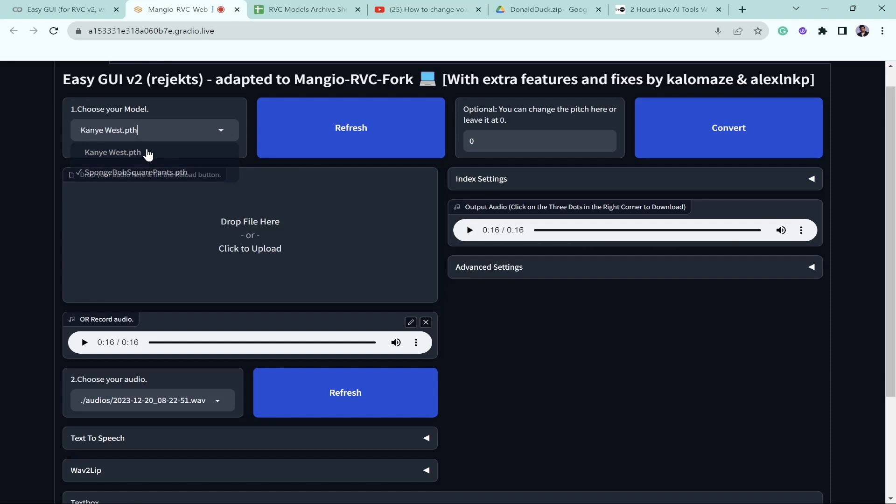
Convert the recorded clip with the Kanye West.pth model and play the output audio
left_click(113, 152)
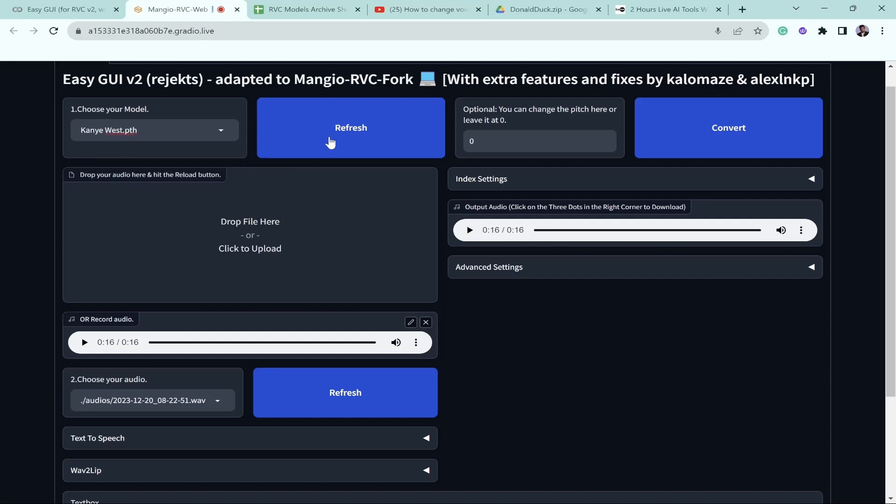
mouse_move(718, 124)
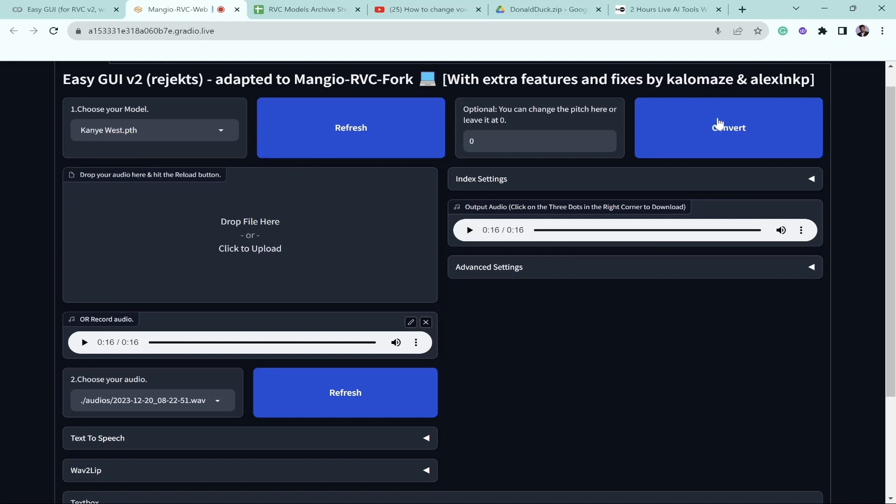
left_click(728, 127)
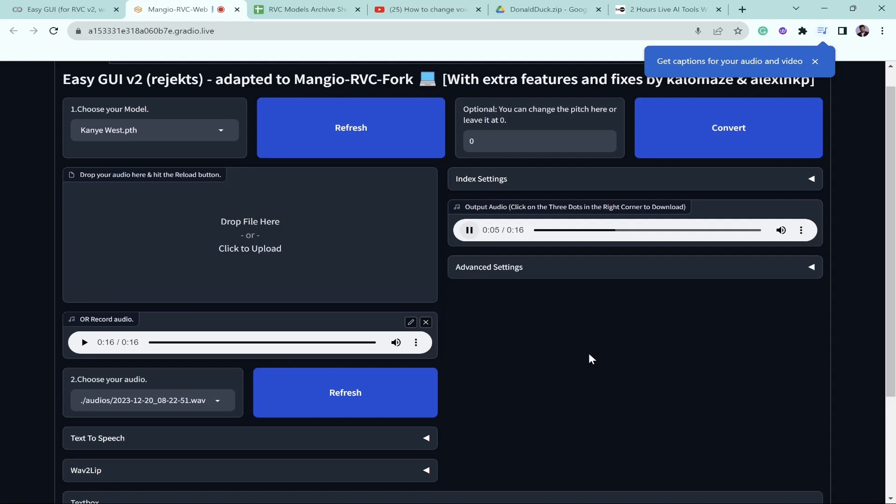
left_click(814, 61)
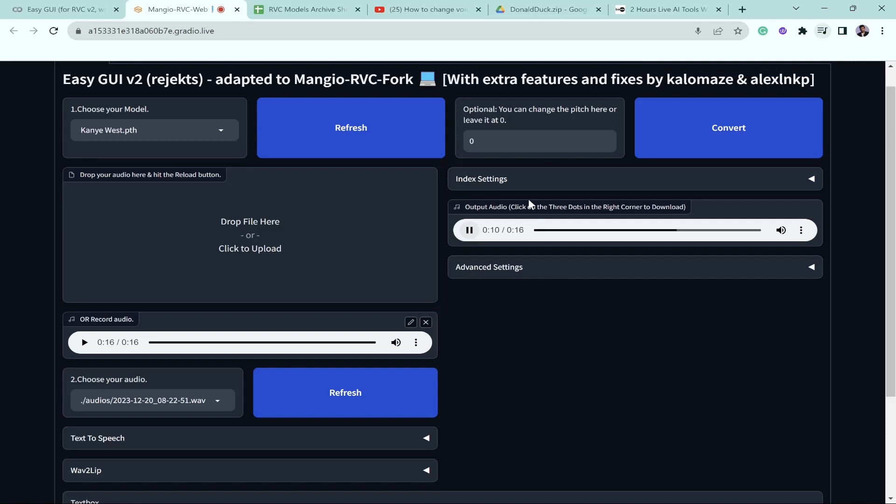
mouse_move(546, 392)
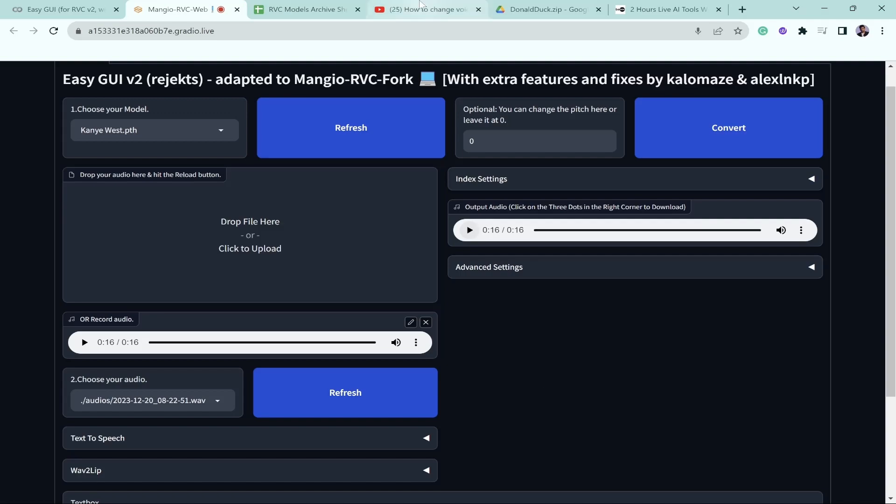
Locate the Donald Duck (RVC v2) 600 Epochs row 117 in the RVC Models Archive sheet
left_click(306, 9)
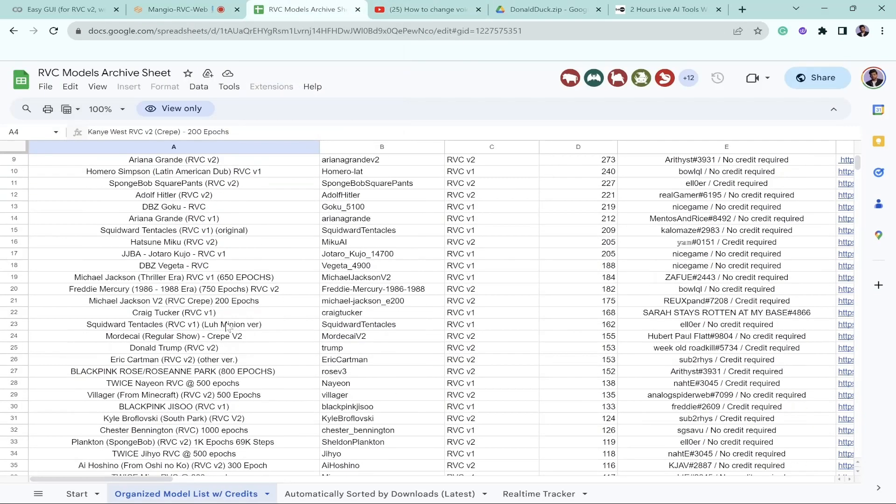
scroll("down", 3)
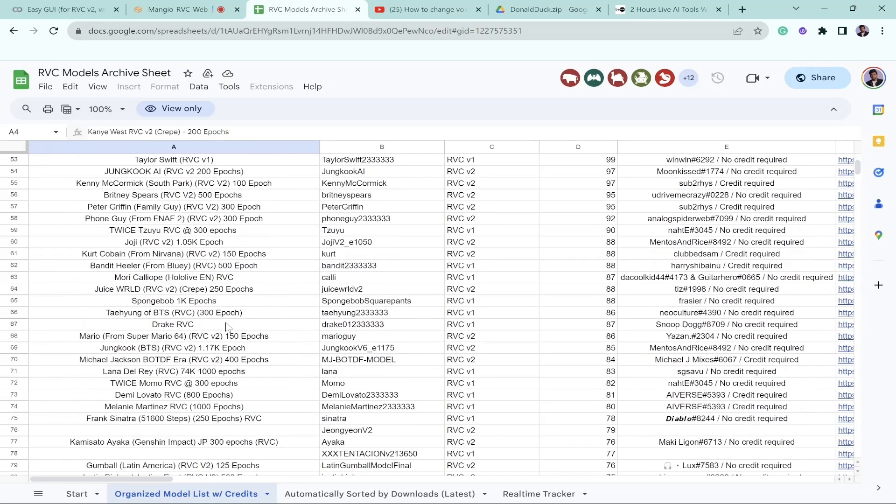
scroll("down", 3)
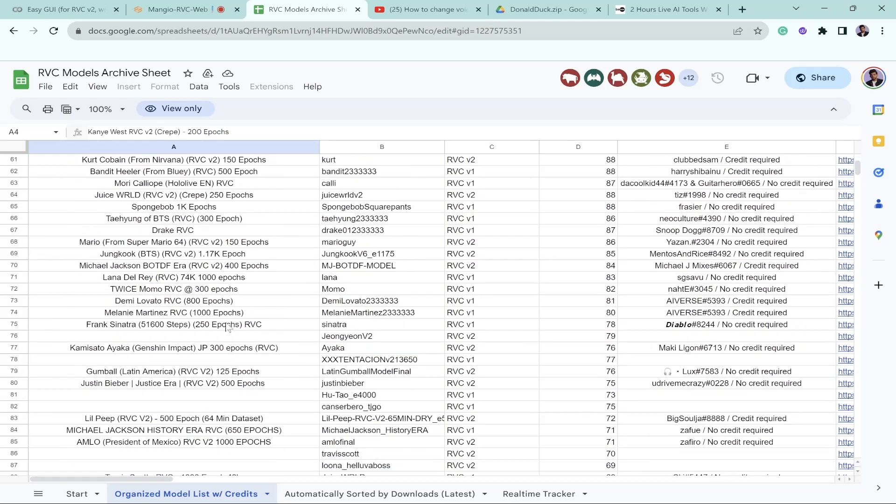
scroll("down", 3)
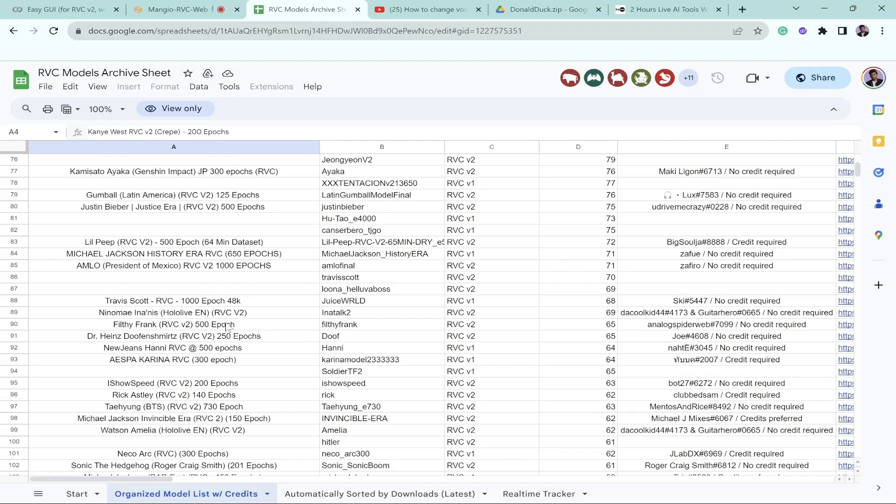
scroll("down", 3)
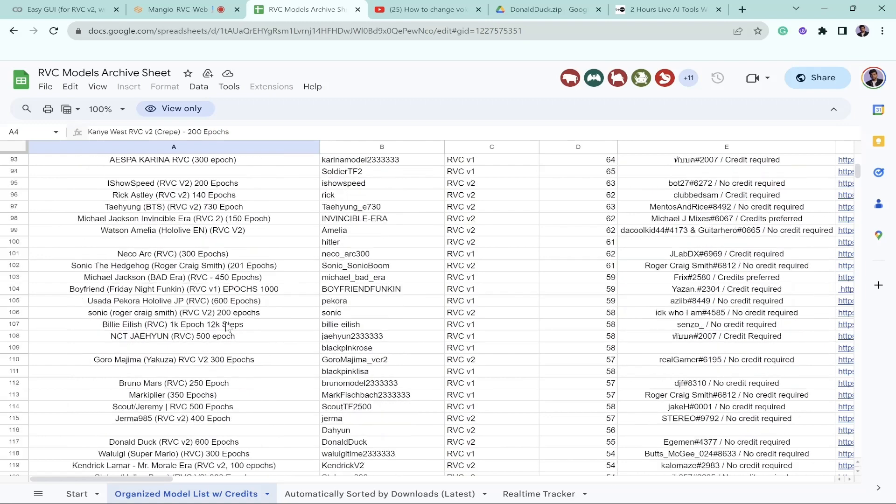
scroll("down", 3)
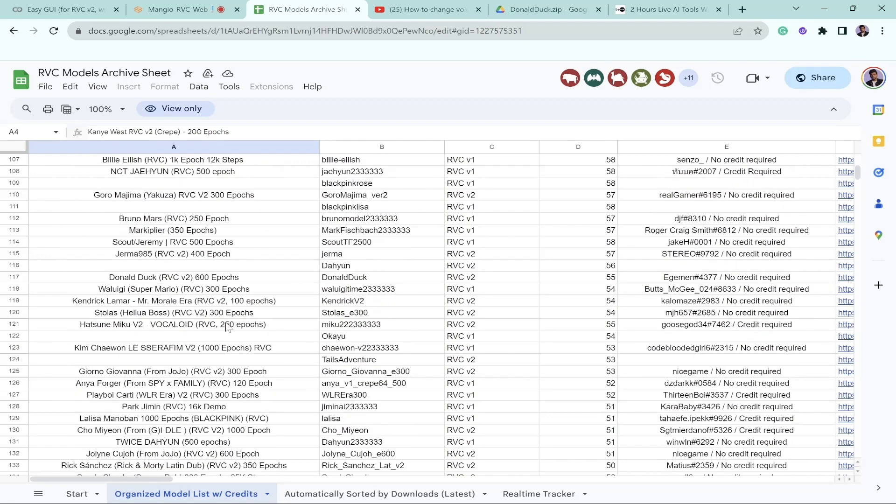
left_click(491, 242)
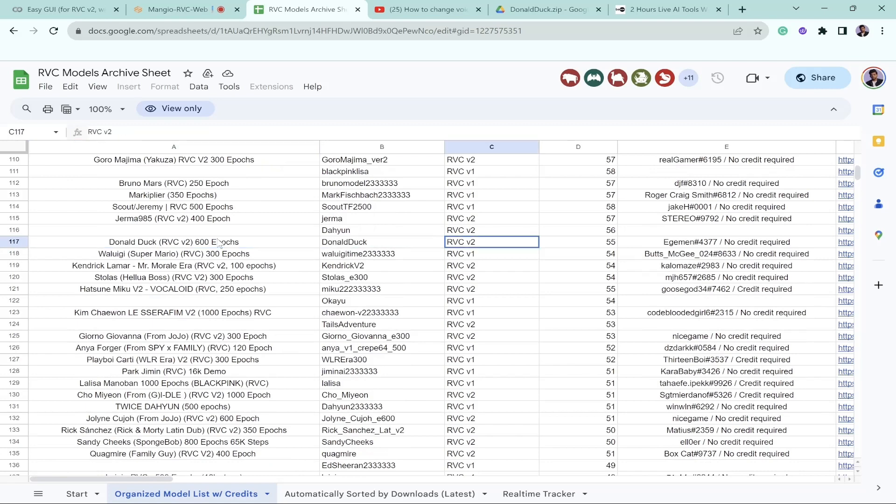
scroll("right", 3)
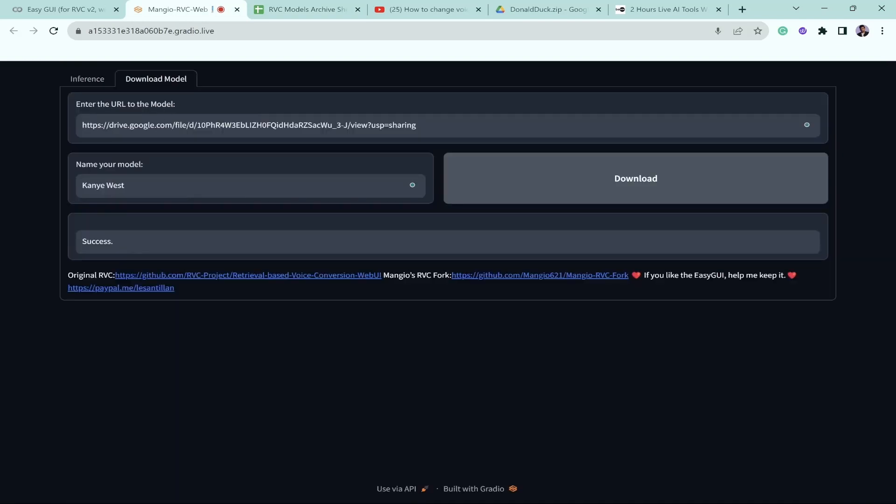
Convert the recording with Donald Duck.pth on the Inference page, play it, then return to the sheet
left_click(82, 79)
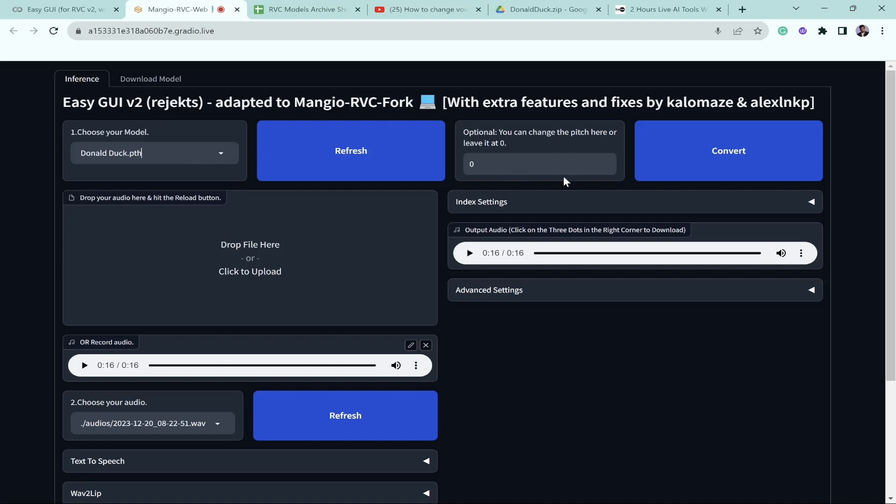
left_click(727, 150)
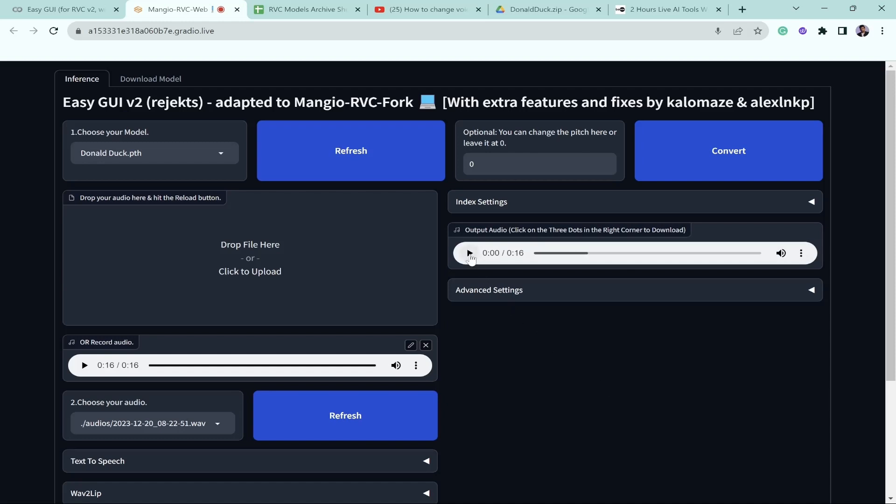
left_click(468, 253)
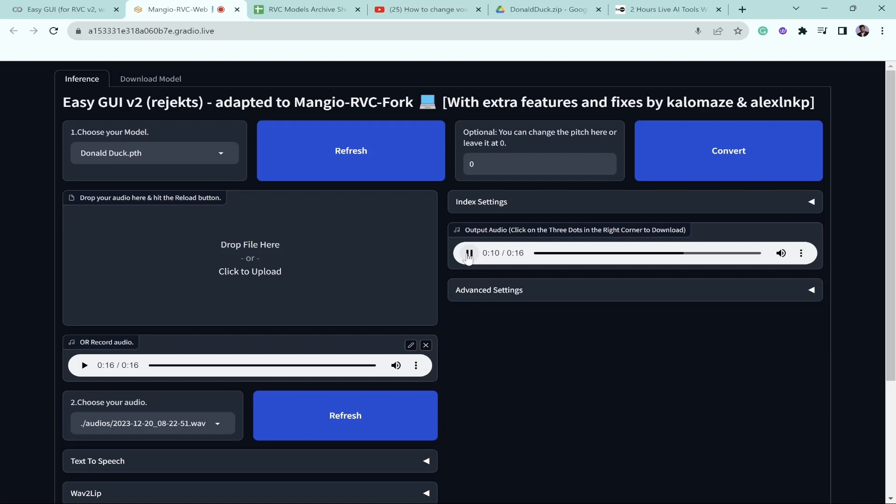
left_click(305, 10)
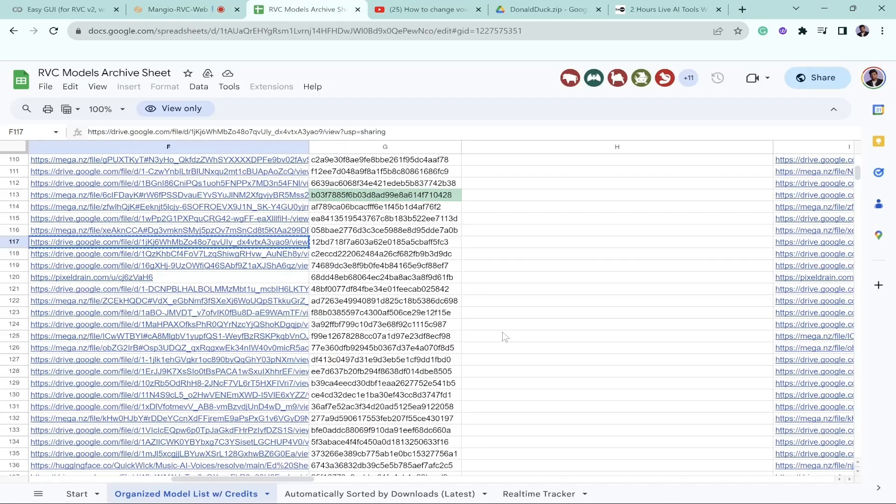
Scroll the Organized Model List to row 265, JustinBieberMW, and its mega.nz download link
scroll("left", 3)
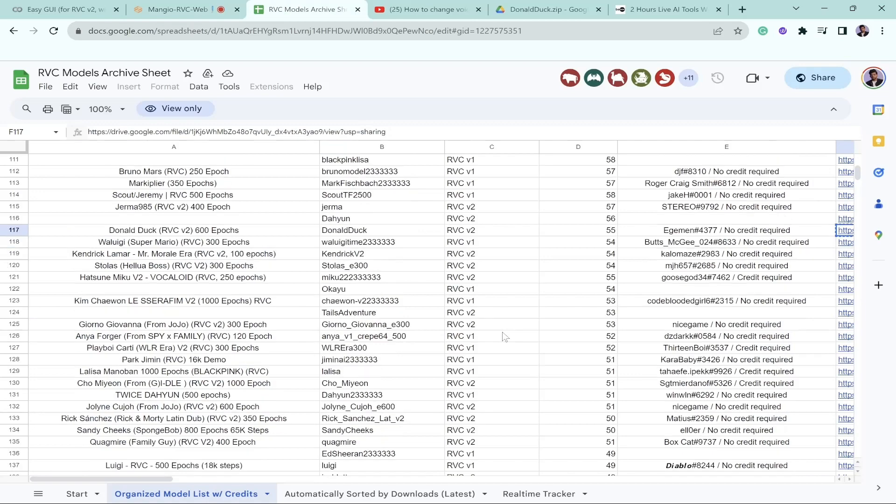
scroll("down", 3)
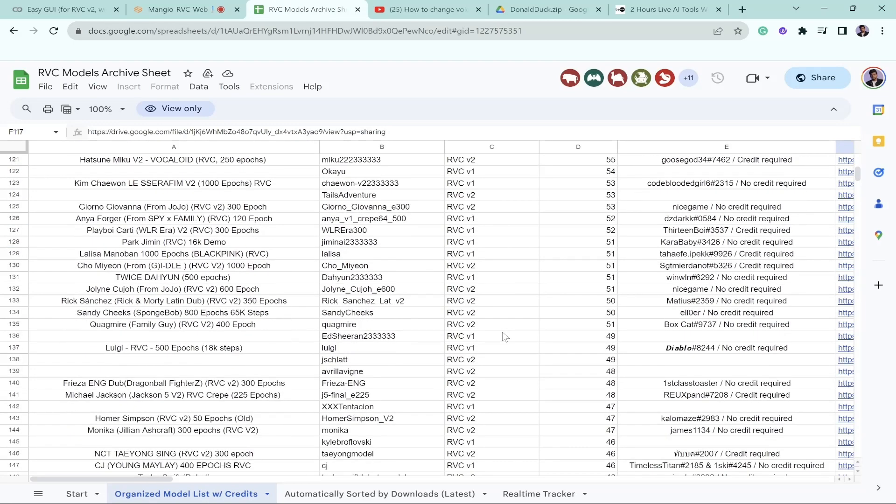
scroll("down", 3)
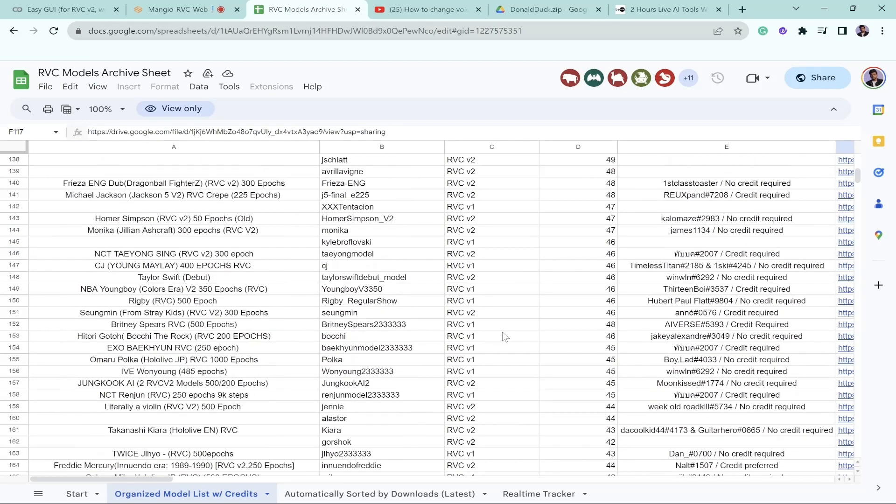
scroll("down", 3)
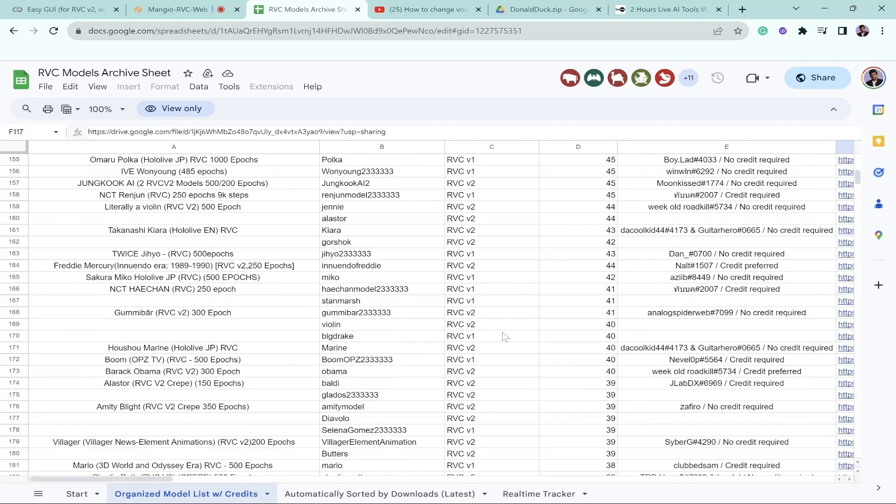
scroll("down", 3)
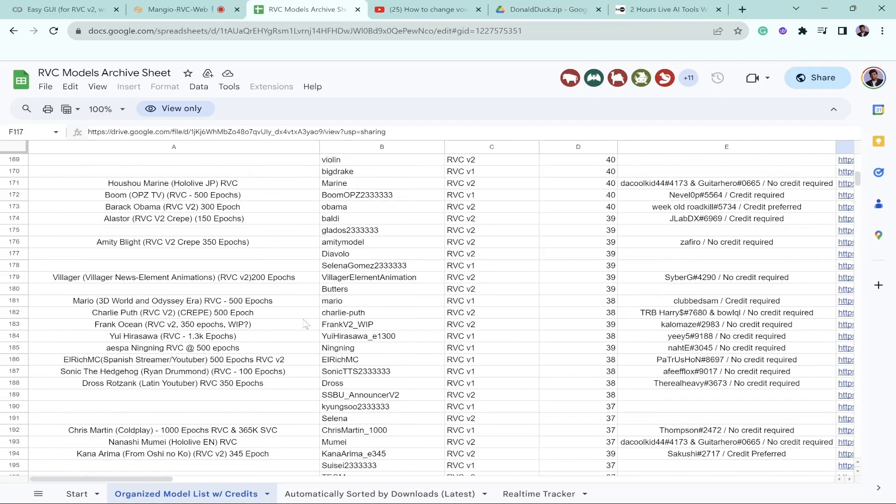
scroll("down", 3)
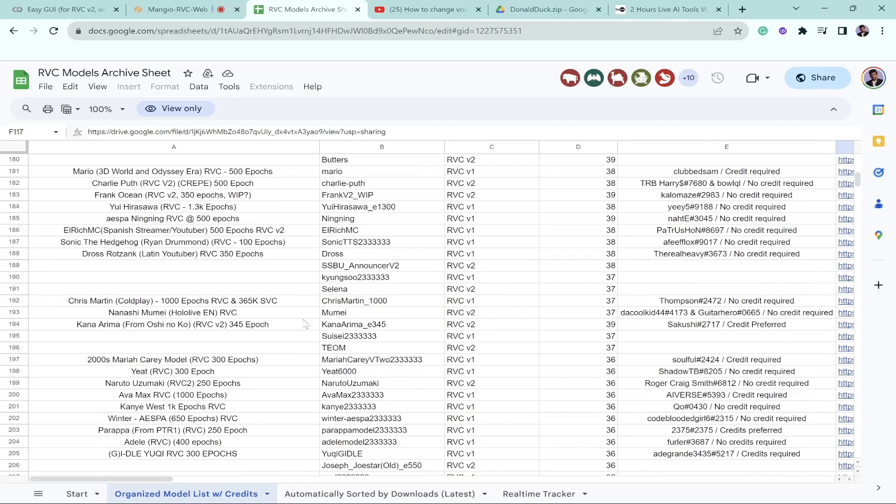
scroll("down", 3)
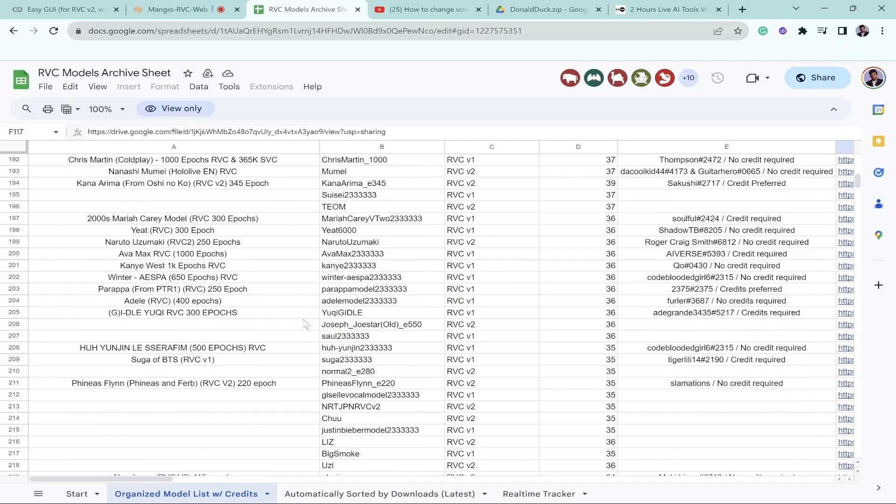
scroll("down", 3)
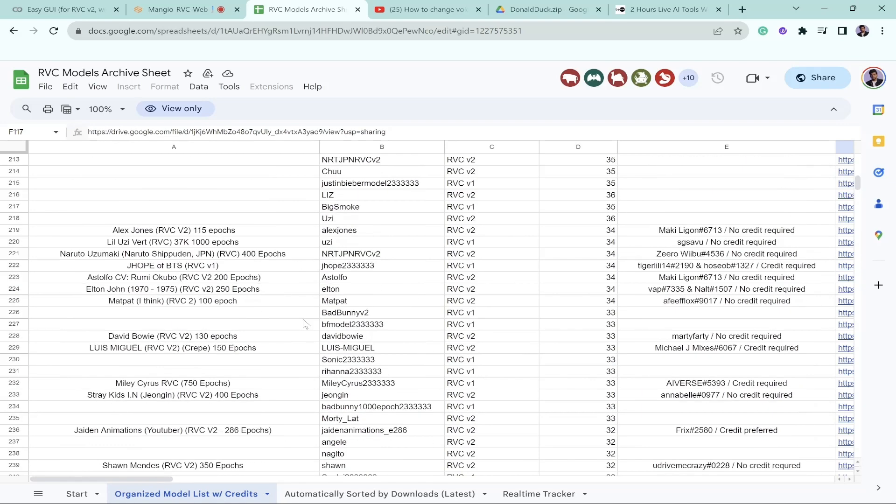
scroll("down", 3)
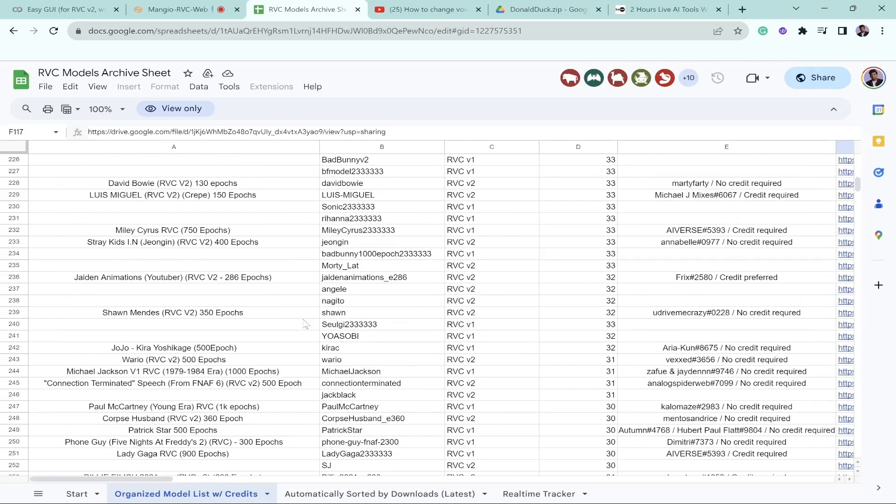
scroll("down", 3)
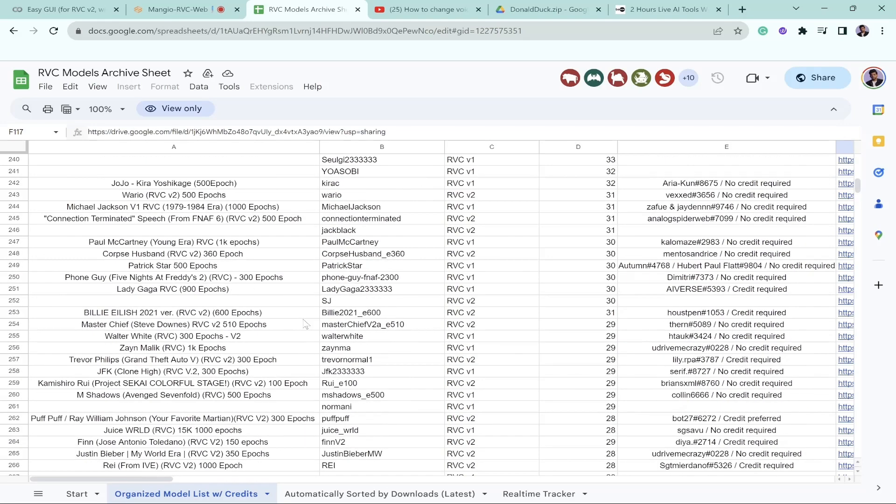
scroll("down", 3)
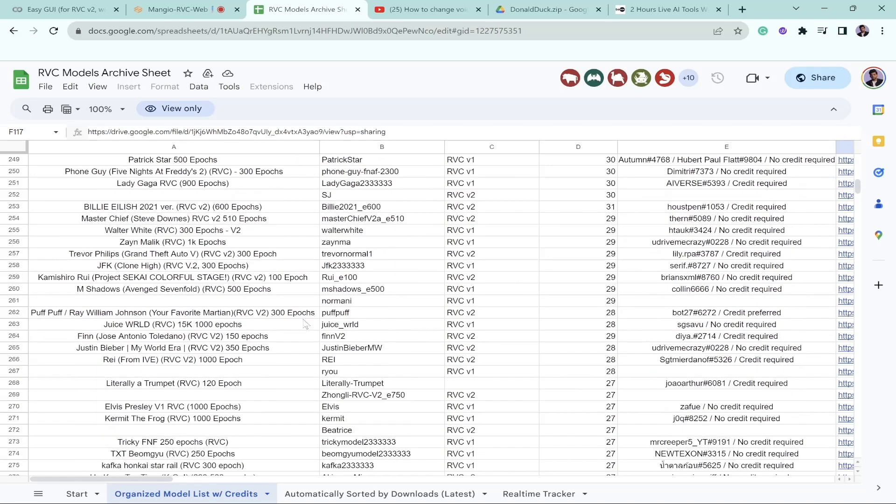
scroll("down", 3)
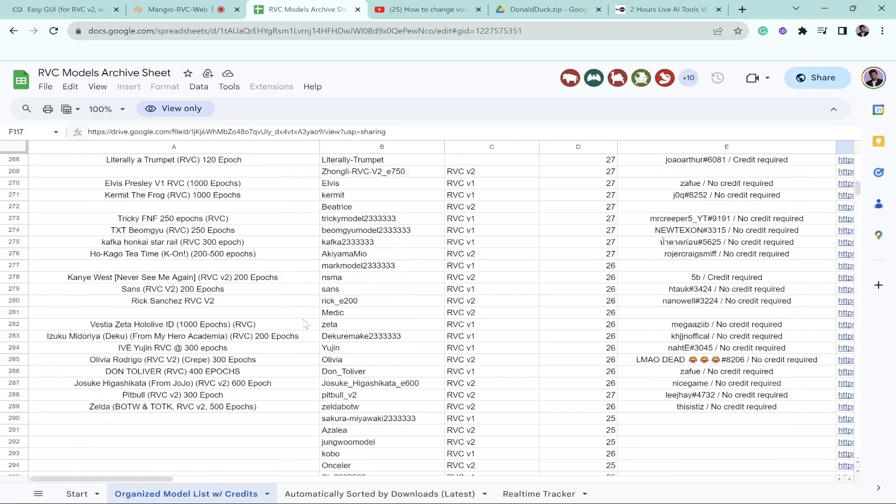
scroll("down", 3)
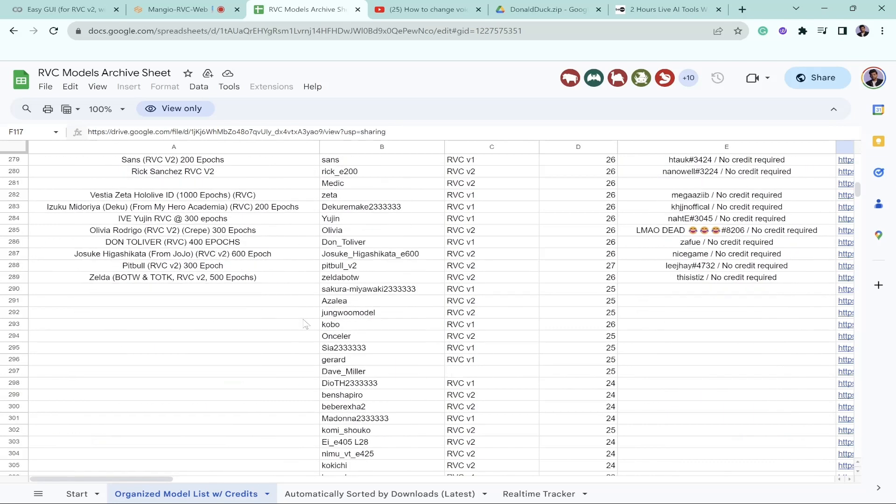
scroll("up", 3)
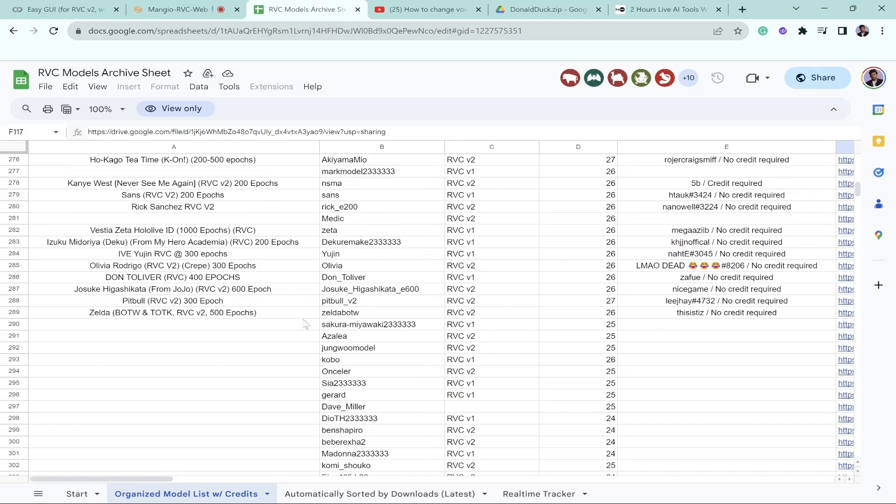
scroll("up", 3)
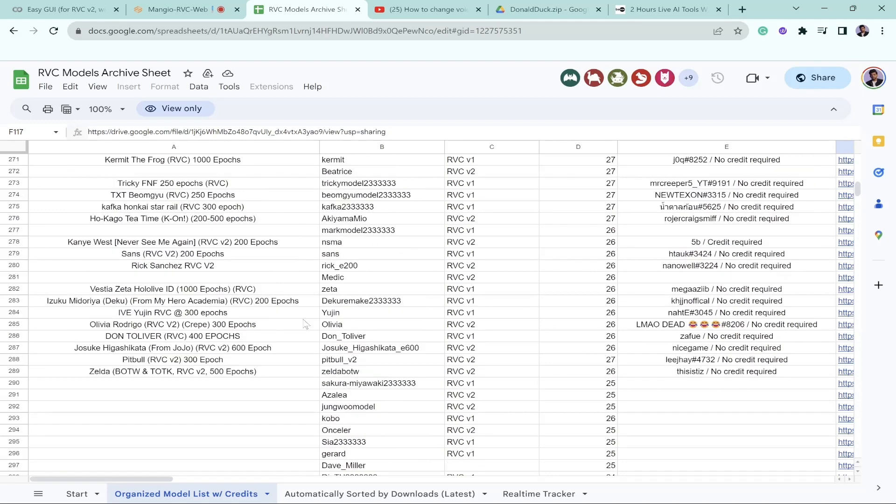
scroll("up", 3)
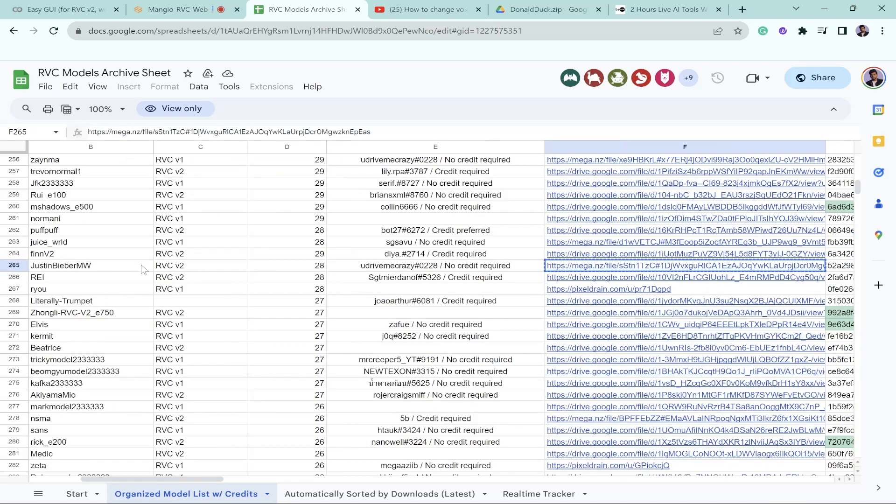
Download the model as 'Justin Bieber' from the mega.nz link, then retry with the Alt URL Drive link
left_click(175, 10)
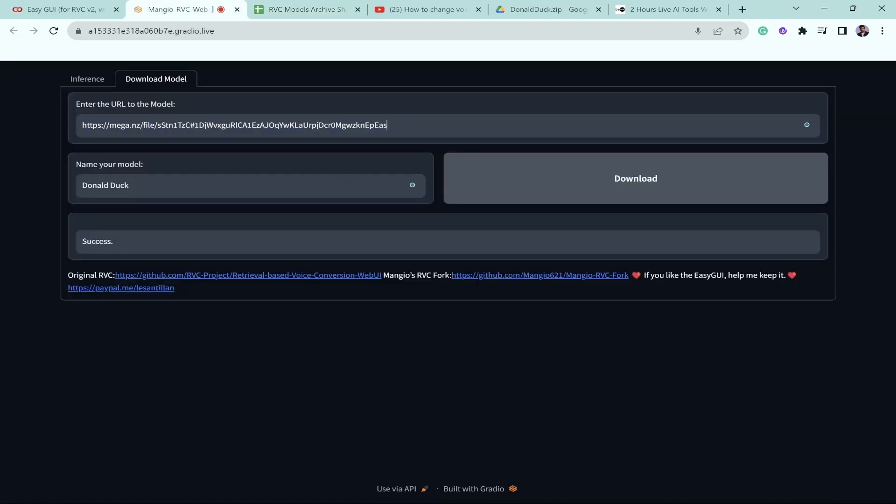
type("Justin Bieber")
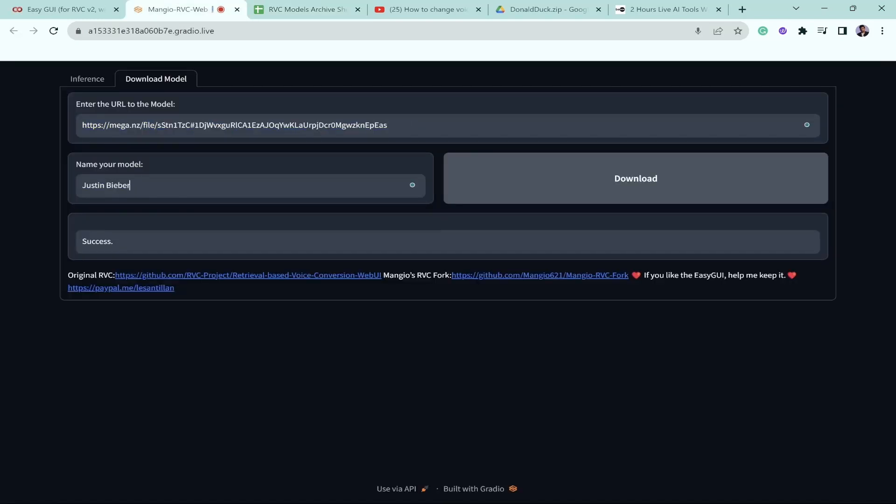
left_click(634, 177)
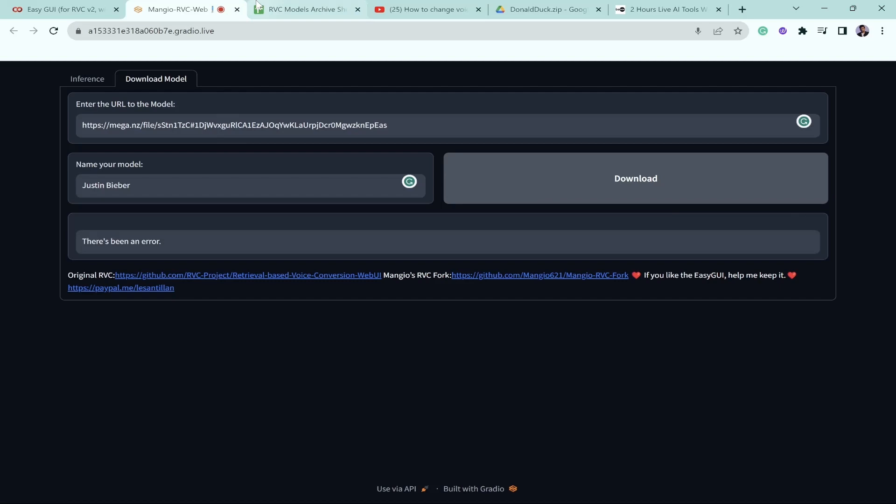
left_click(305, 10)
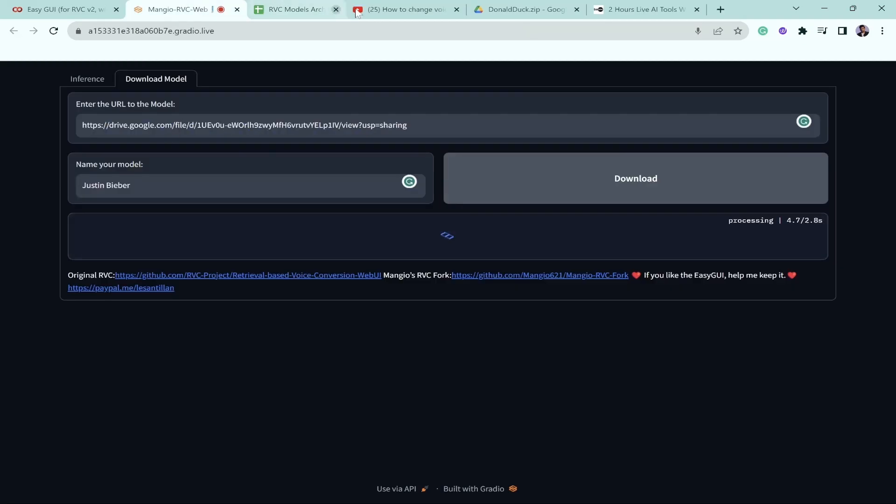
Check the archive sheet's alternate Drive link and return to the Download Model page
left_click(292, 9)
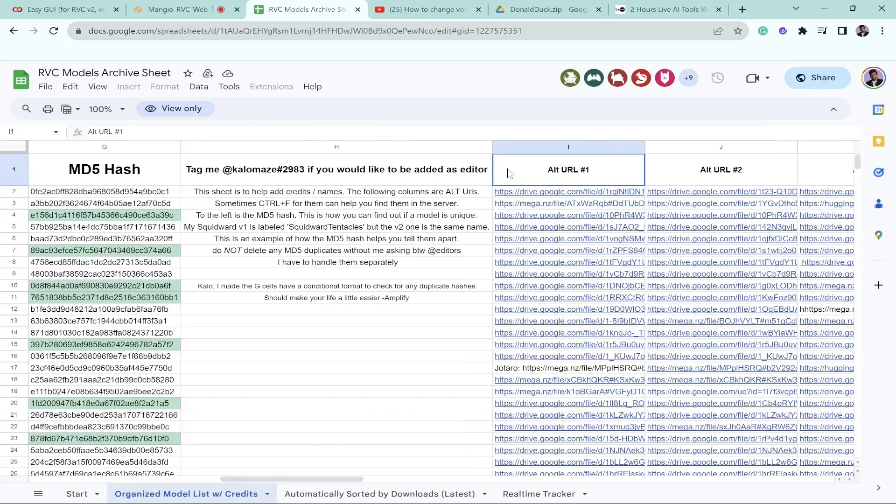
scroll("right", 3)
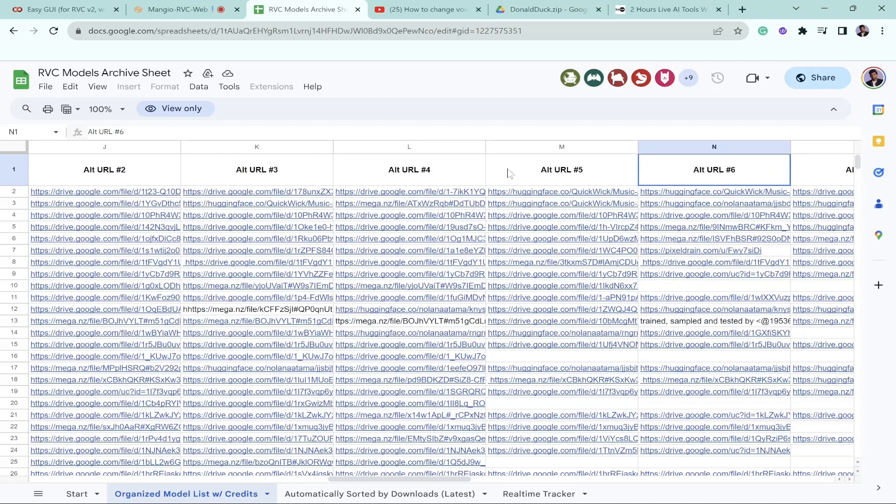
scroll("right", 3)
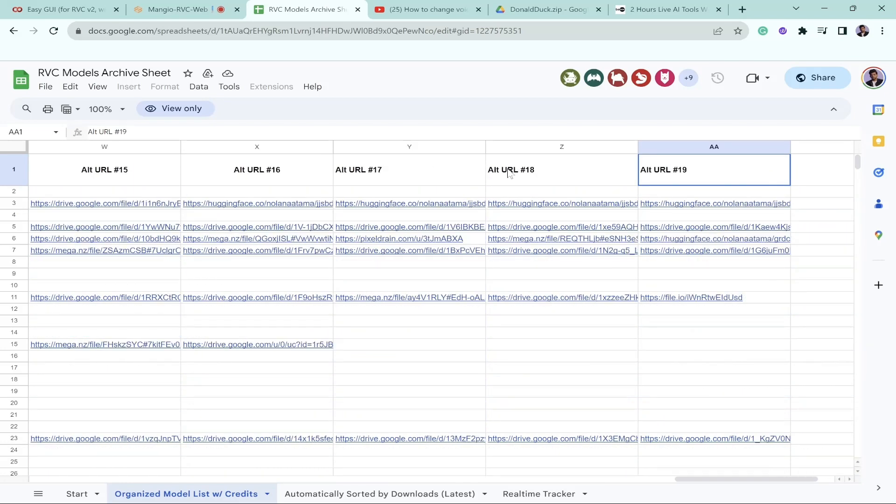
left_click(171, 9)
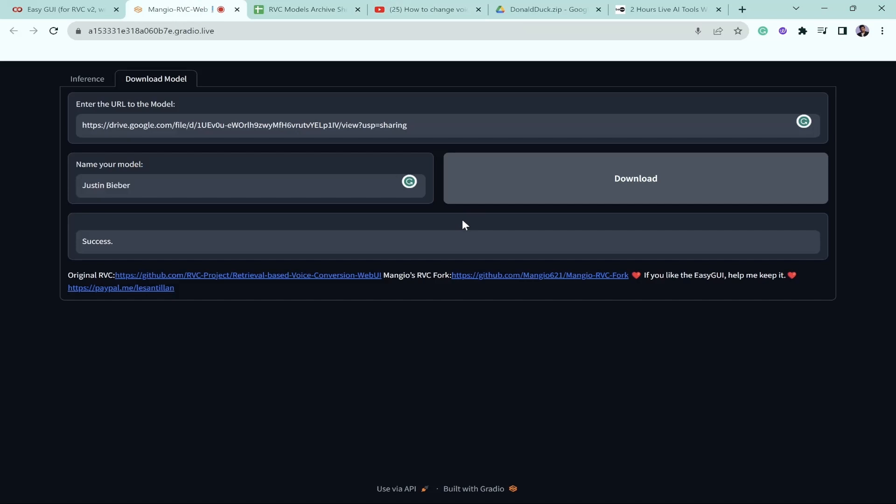
Choose Kanye West.pth on the Inference page and refresh the model list, getting 'Connection errored out'
left_click(82, 78)
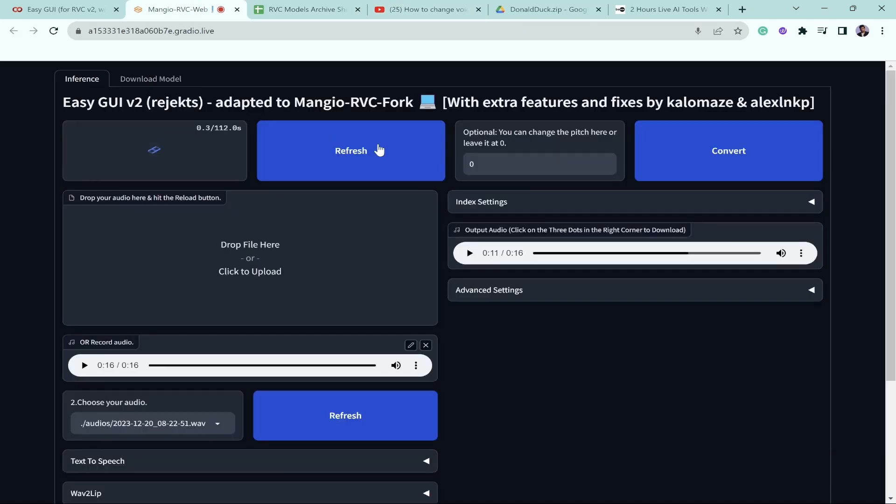
mouse_move(339, 156)
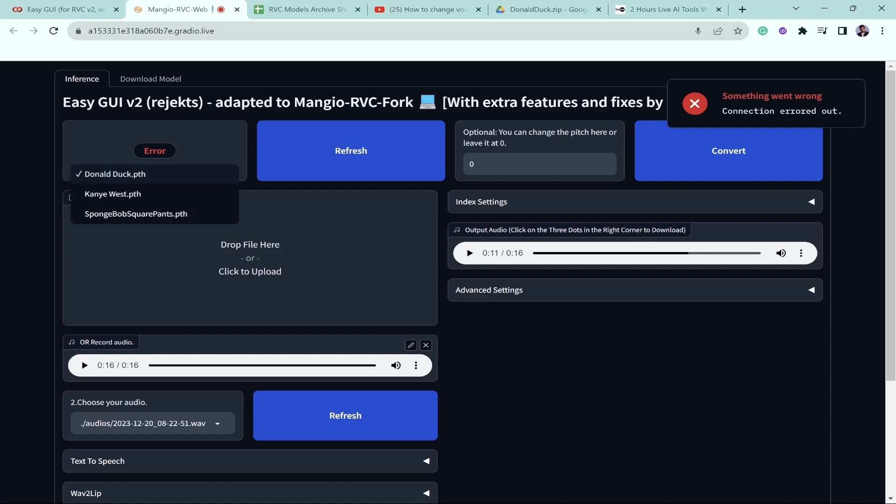
mouse_move(112, 194)
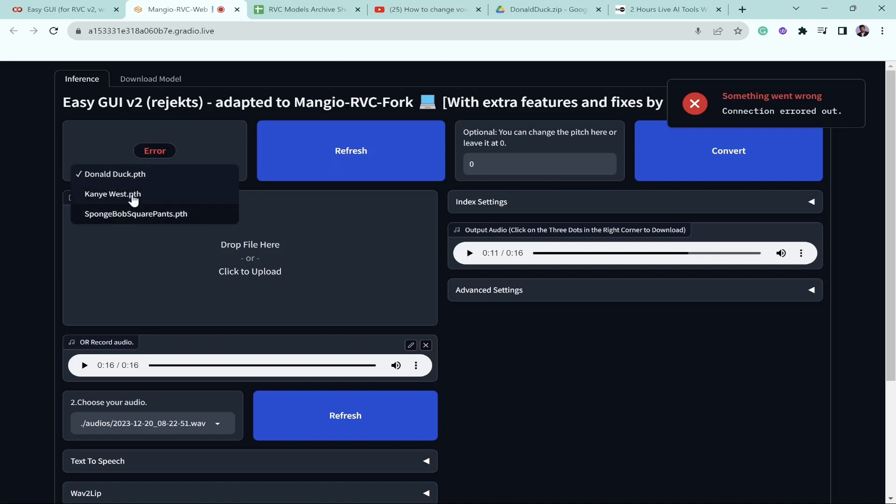
left_click(409, 298)
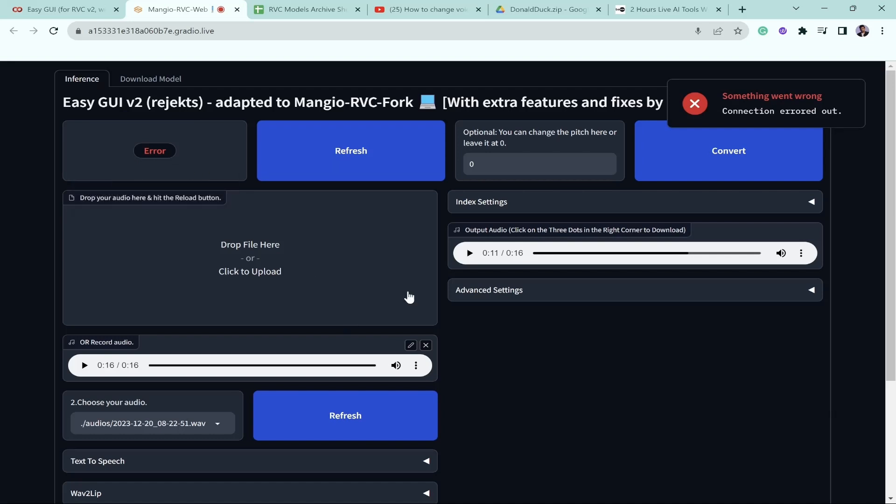
left_click(350, 151)
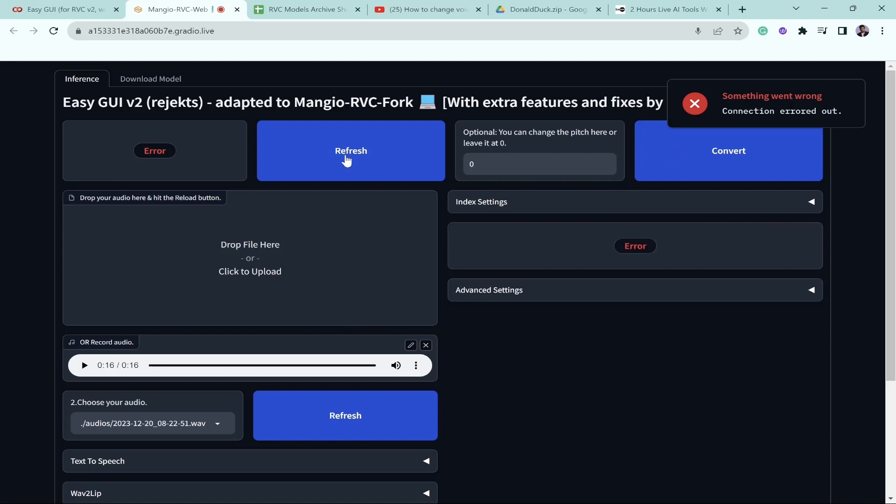
scroll("down", 3)
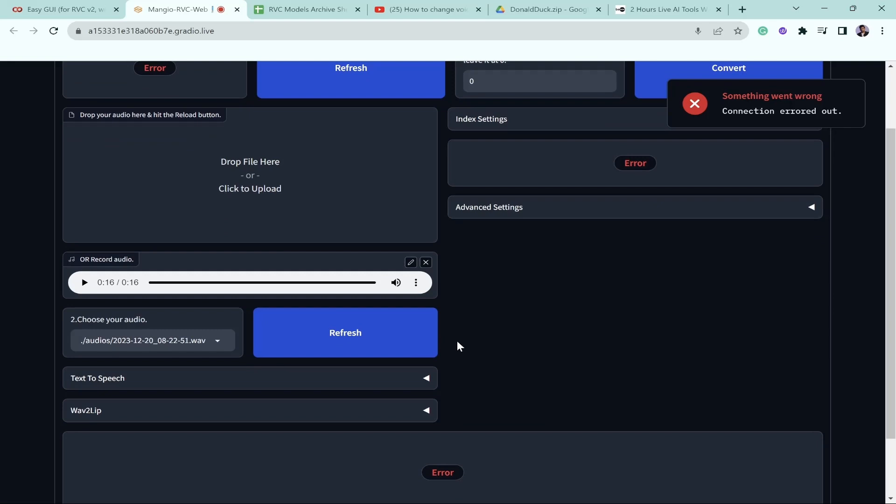
scroll("up", 3)
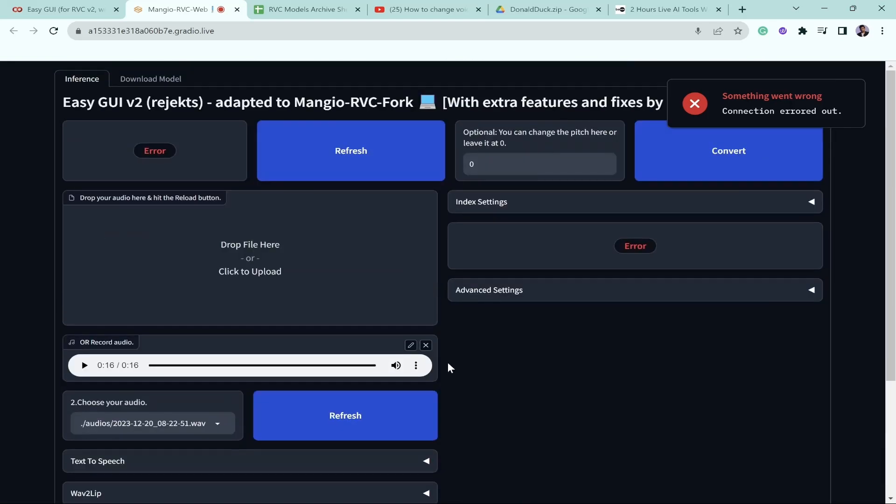